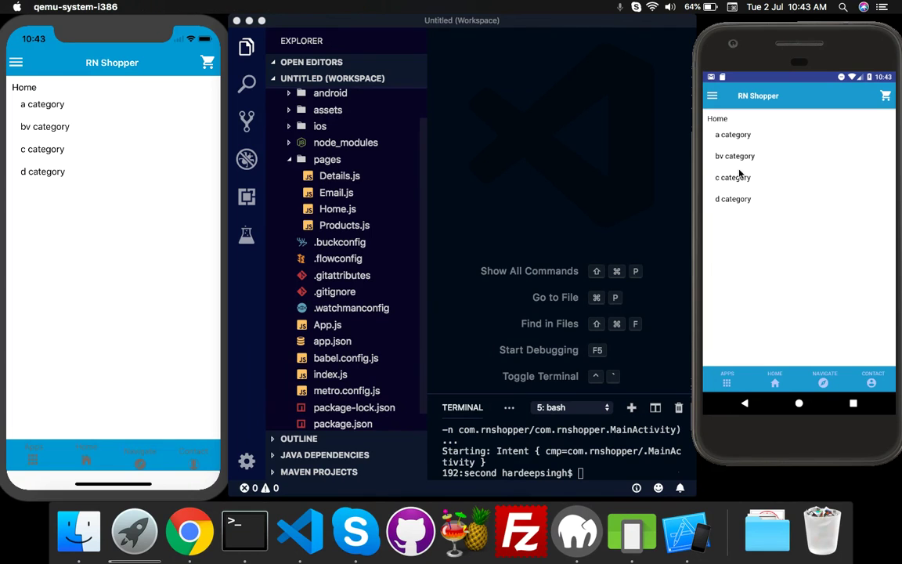
mouse_move(407, 226)
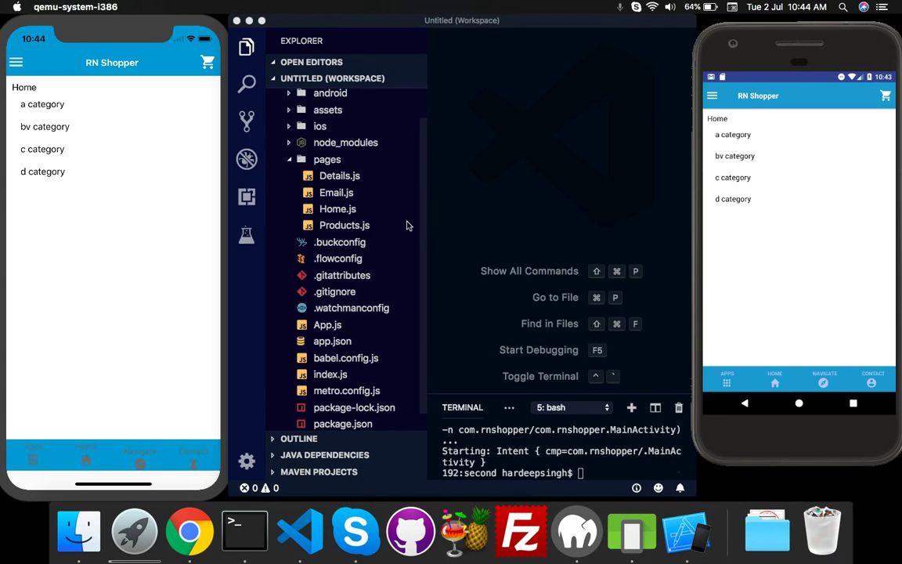
mouse_move(777, 222)
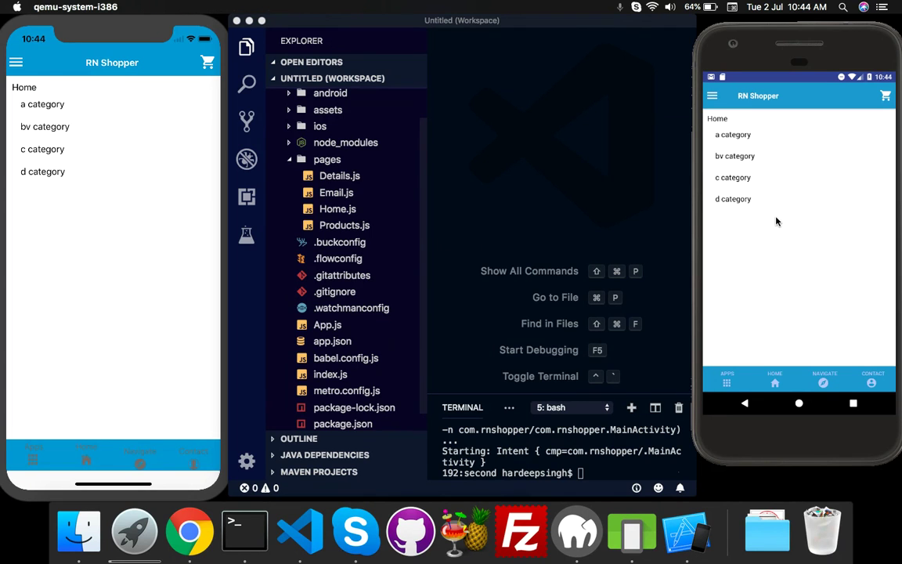
mouse_move(739, 142)
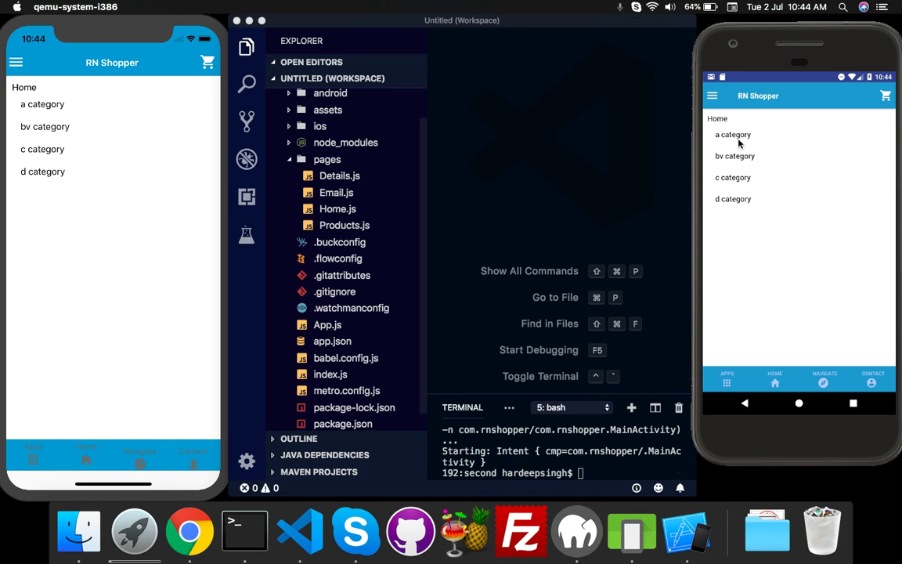
Open the Home.js page source in the editor
click(733, 135)
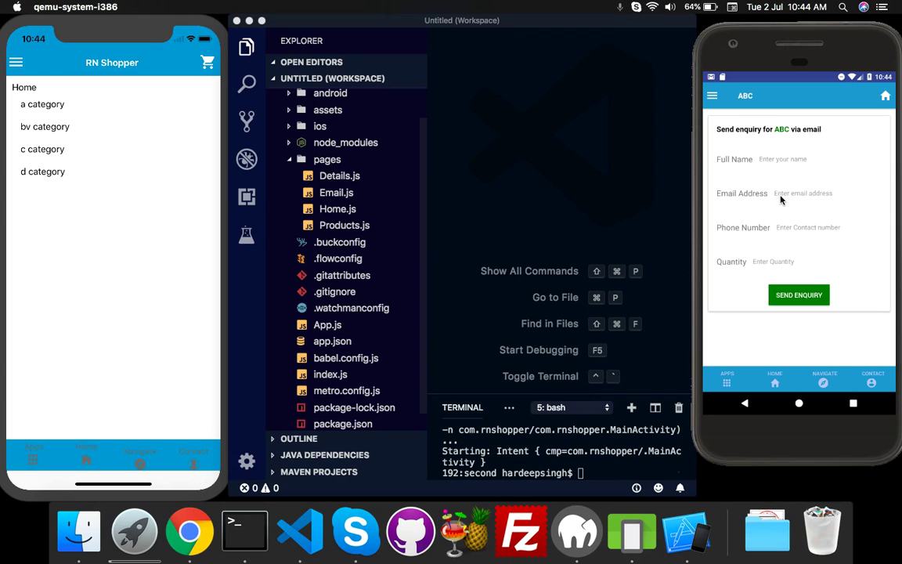
mouse_move(884, 107)
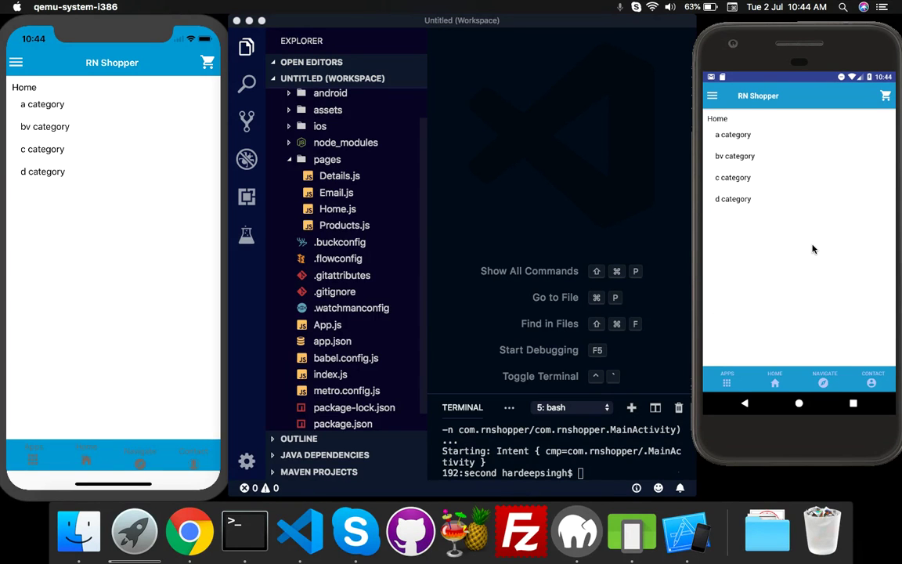
click(482, 213)
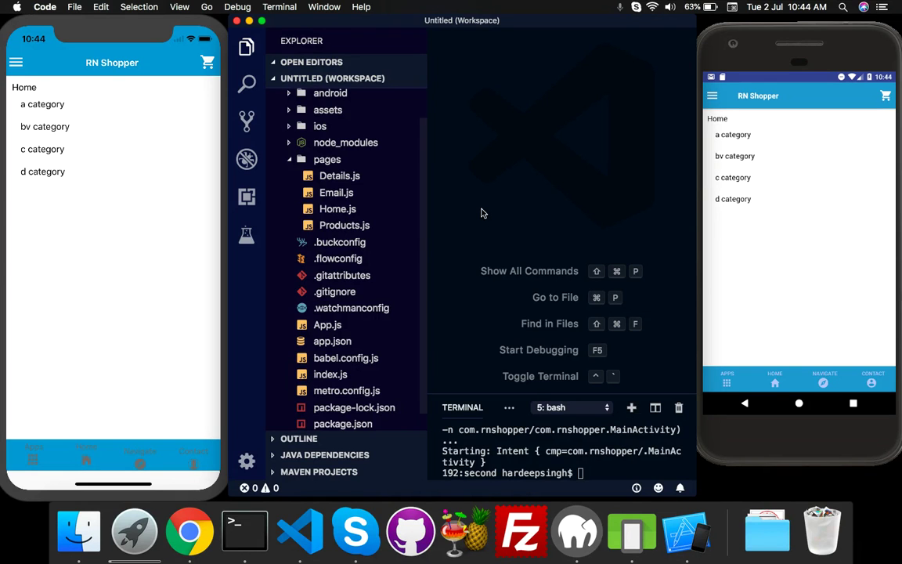
click(338, 208)
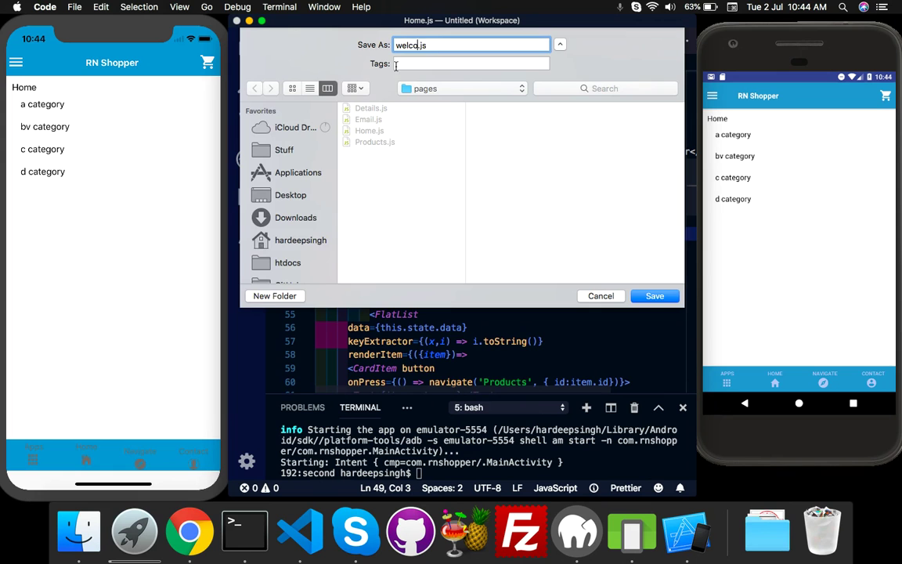
Save a copy as welcome.js in pages and rename its class to welcome
click(655, 295)
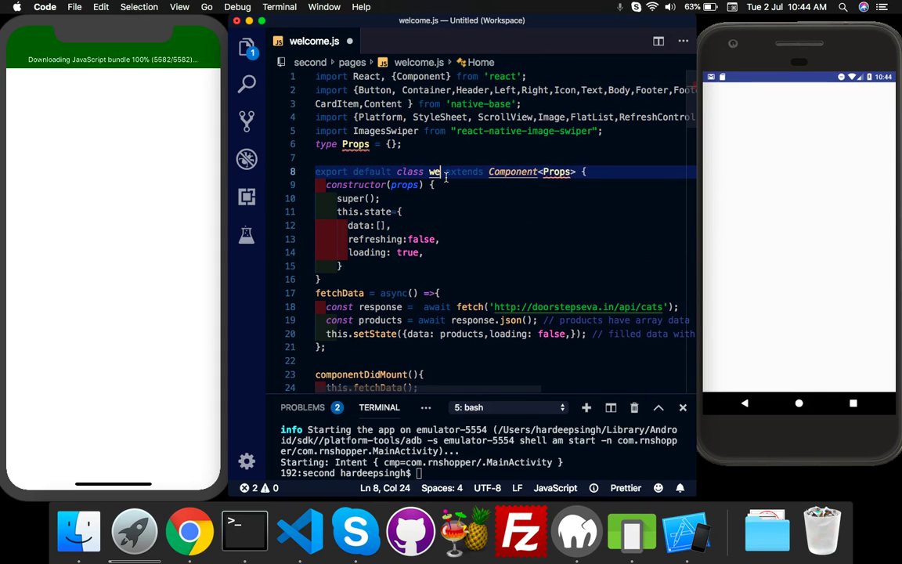
text(lcome)
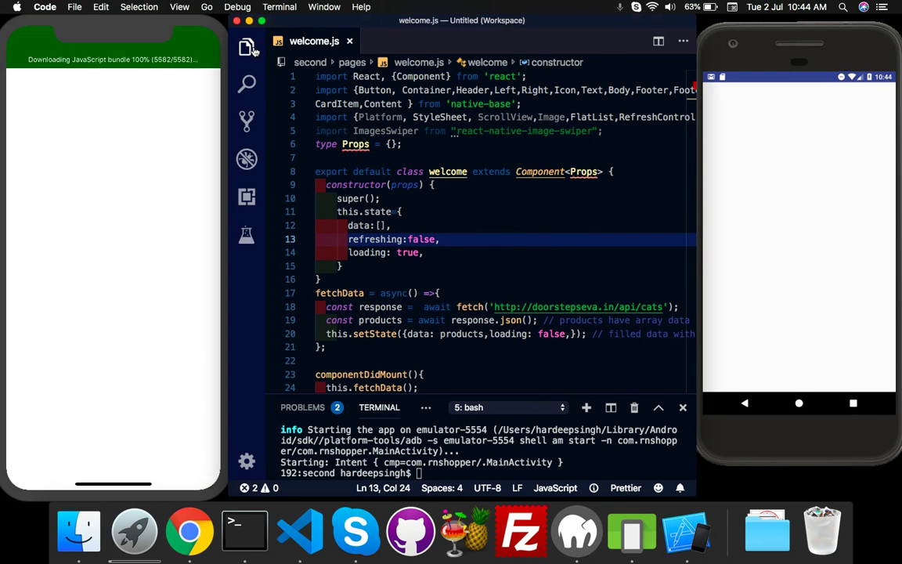
click(248, 47)
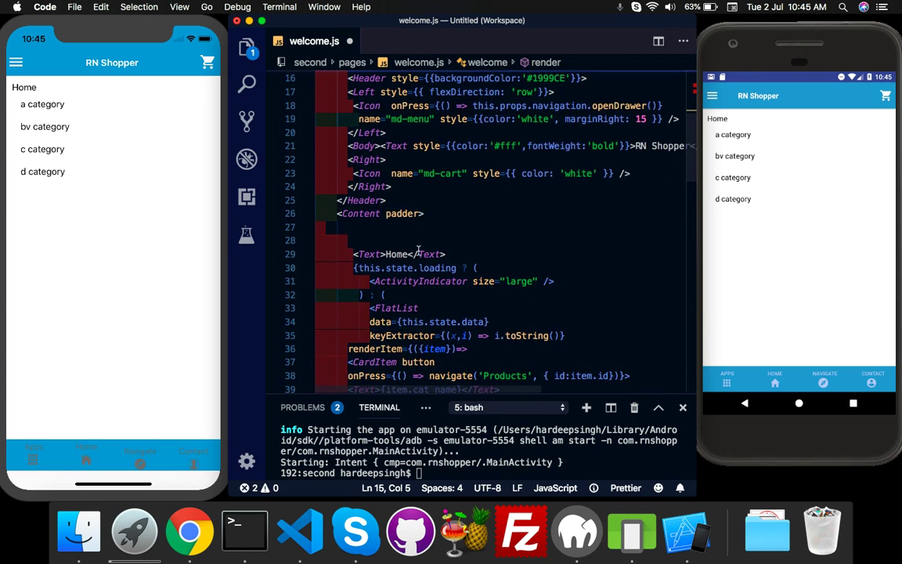
Strip the class to render only and import View, Image, Text and ActivityIndicator from react-native
scroll(down, 3)
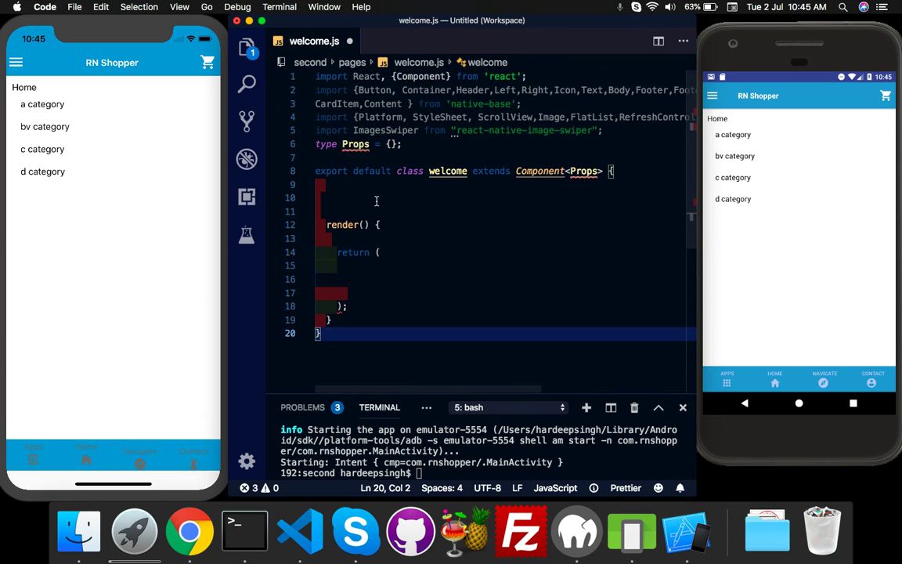
click(179, 6)
text(import {View,Image,} from 'react-native';)
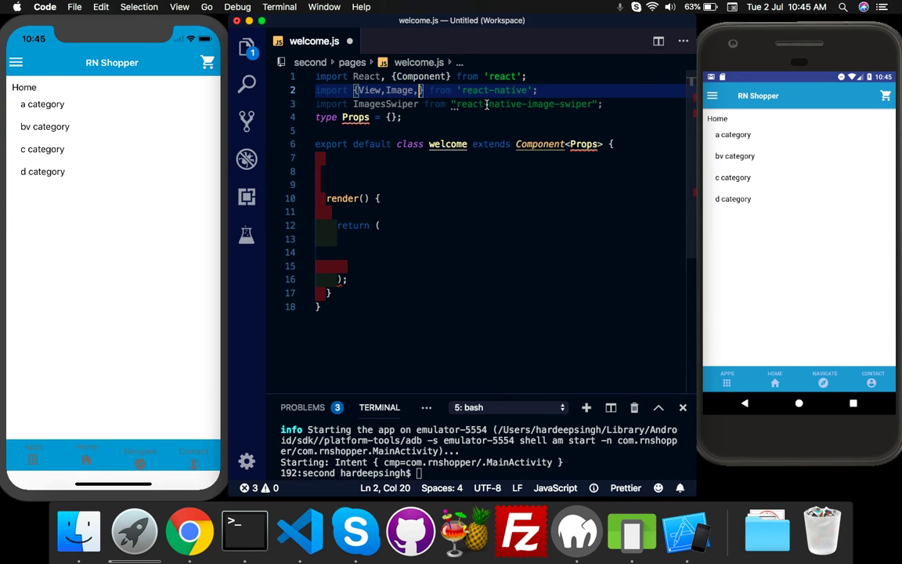
text(Textm)
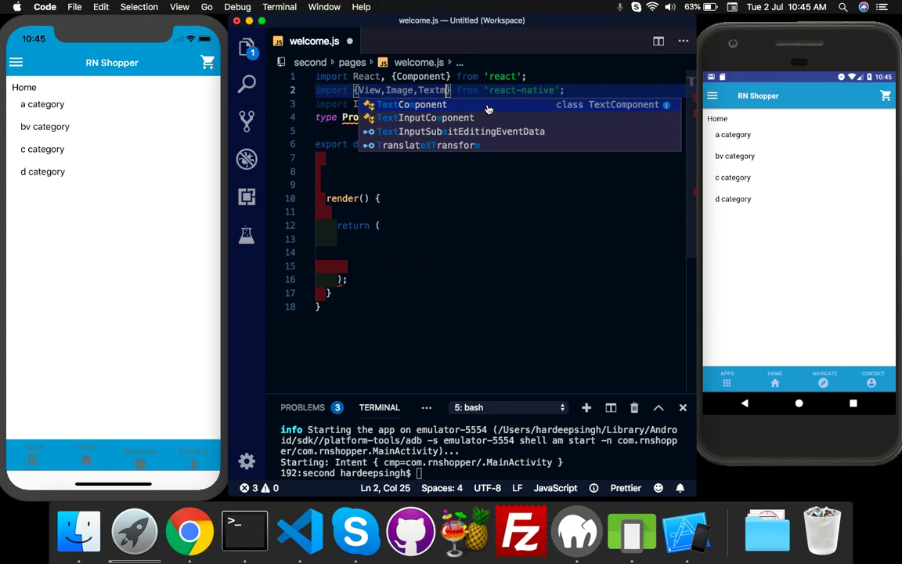
text(,Ac)
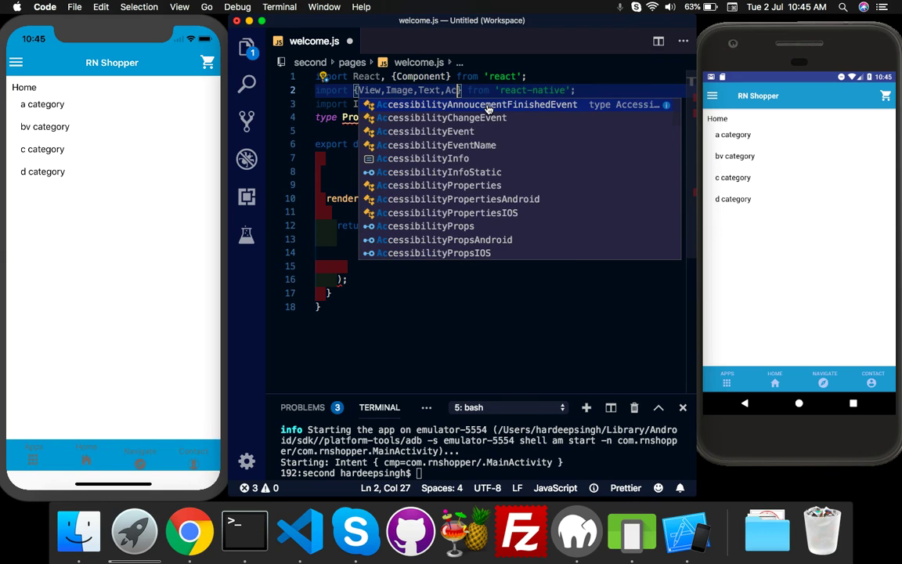
text(tivityIndicator)
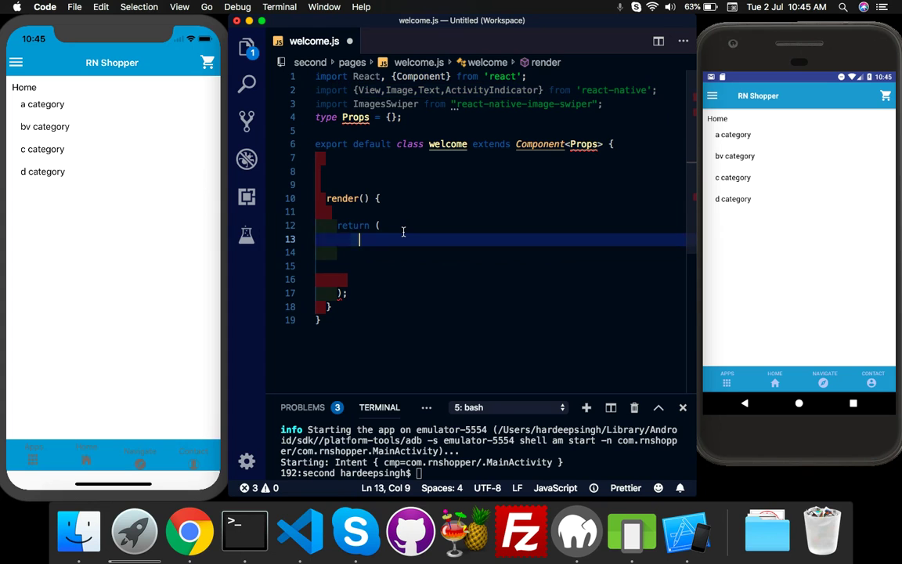
Return a View containing a Text reading Welcome
text(<Text>Welcome</Text>)
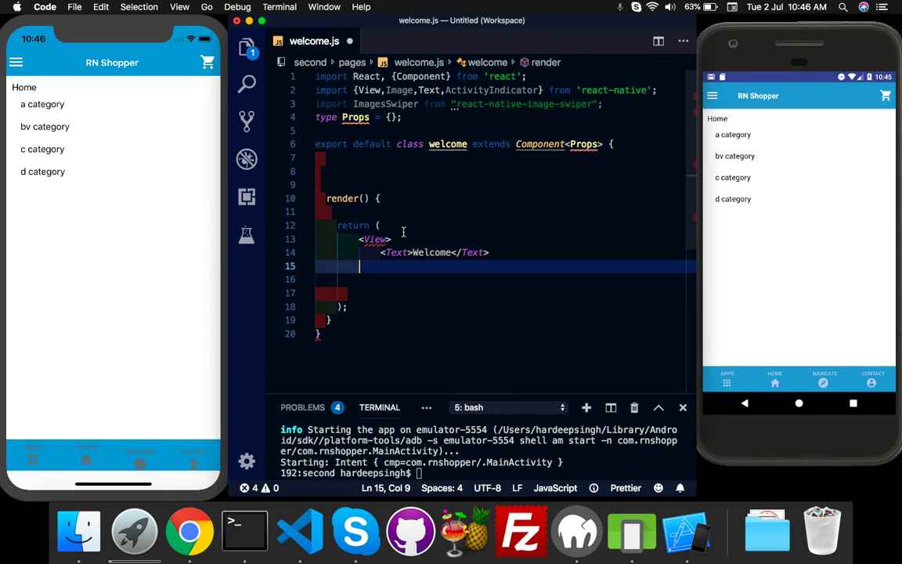
text(</View>)
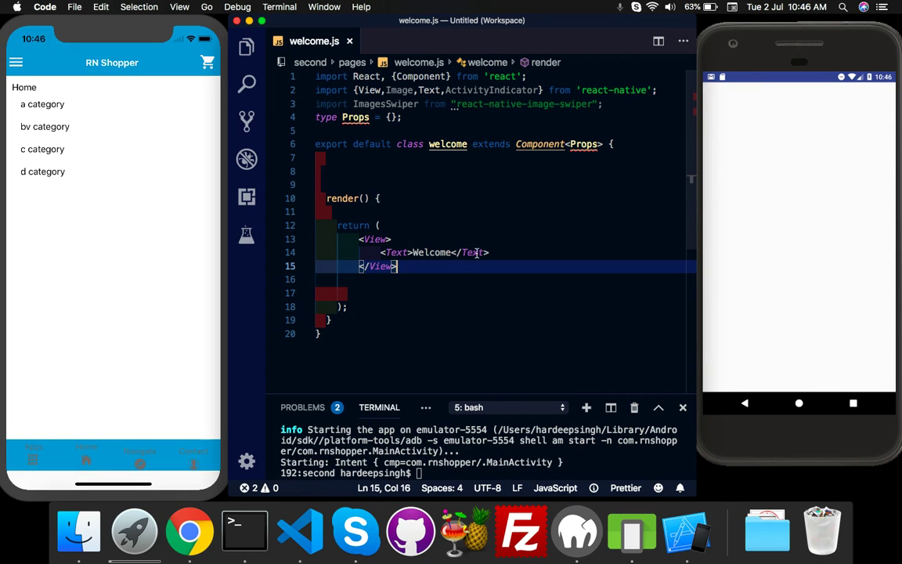
In App.js import Welcome from ./pages/welcome
click(248, 47)
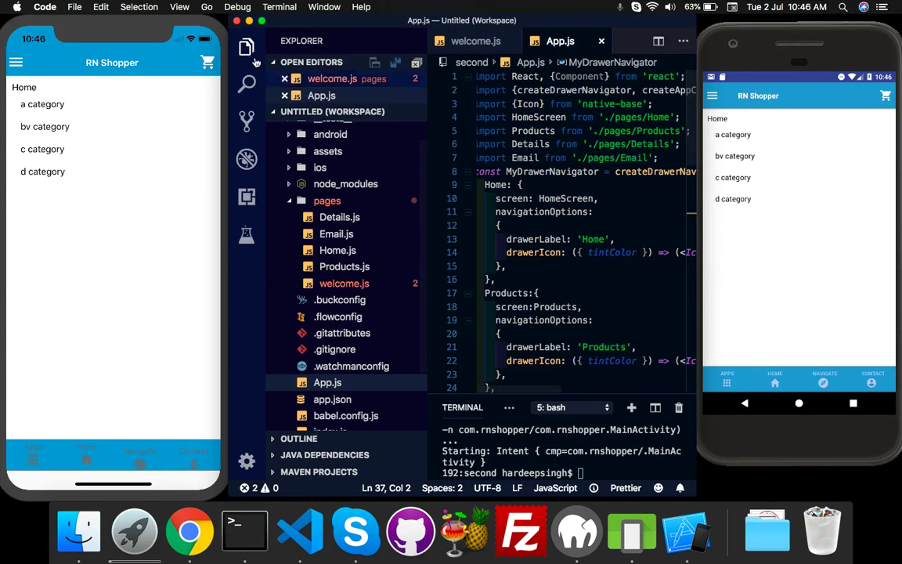
click(247, 47)
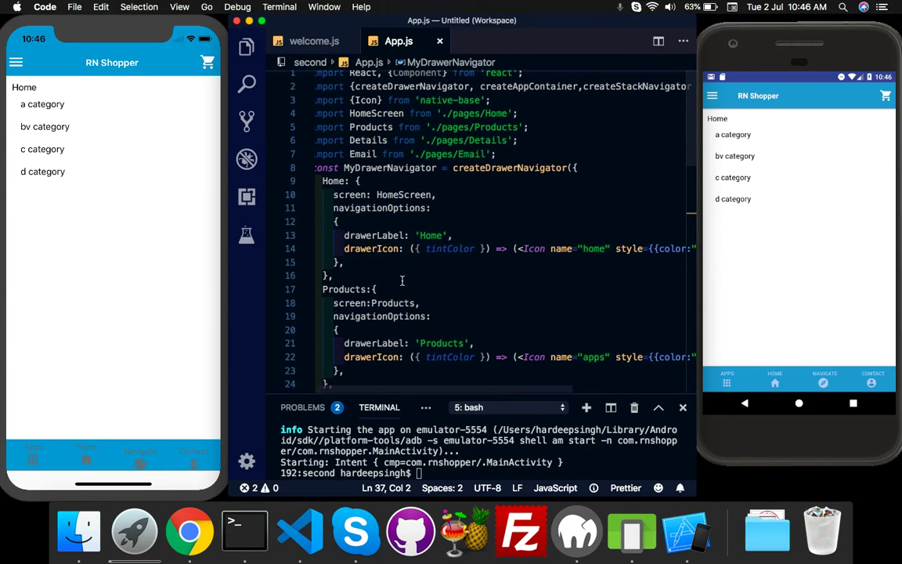
scroll(down, 3)
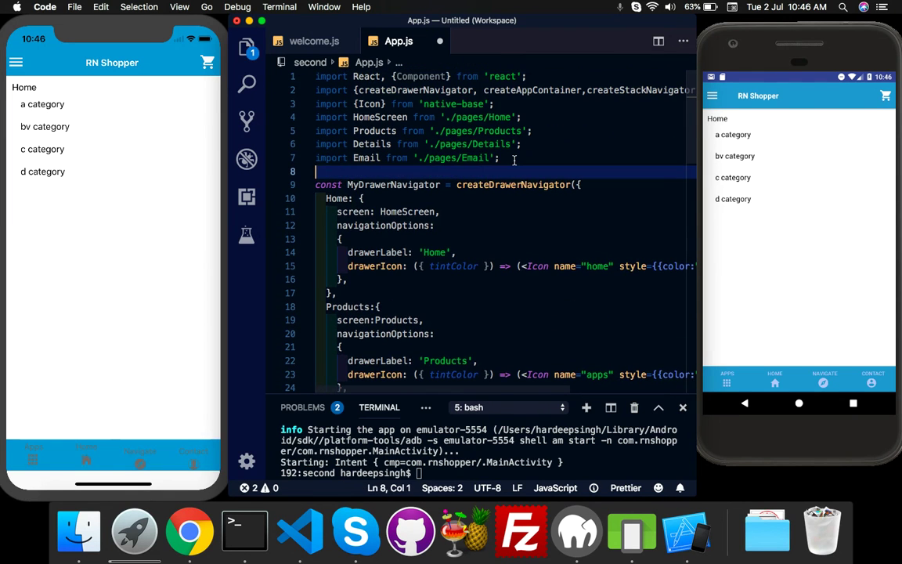
text(import)
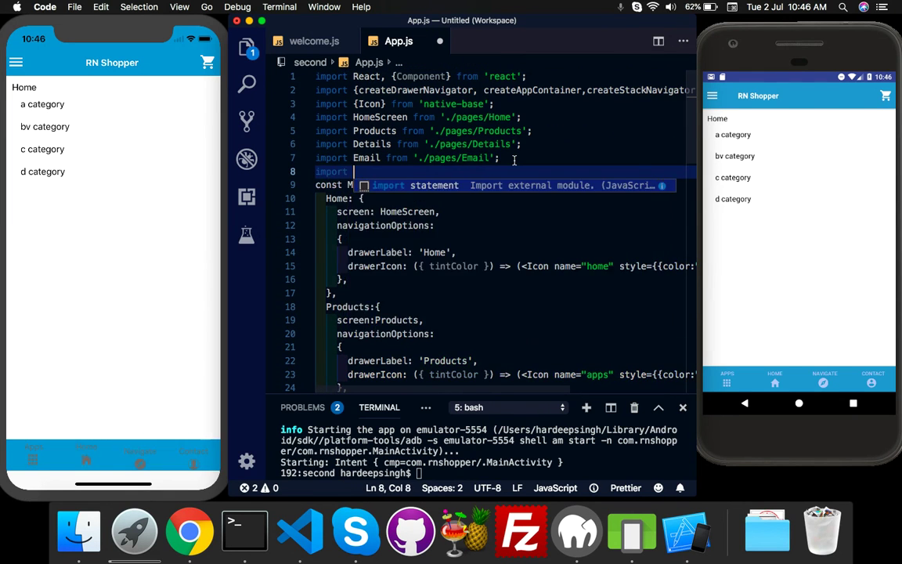
text(Welcome from ')
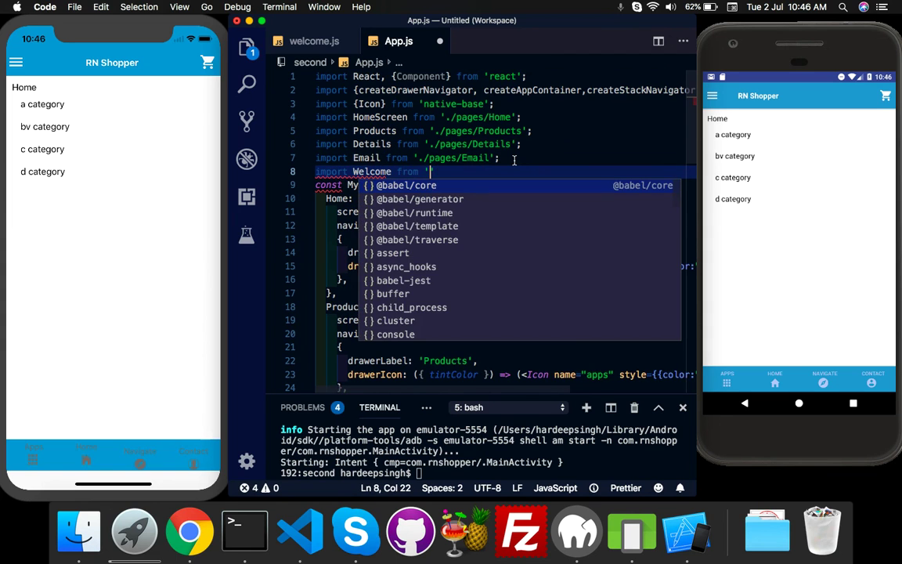
text(./pages/welcome';)
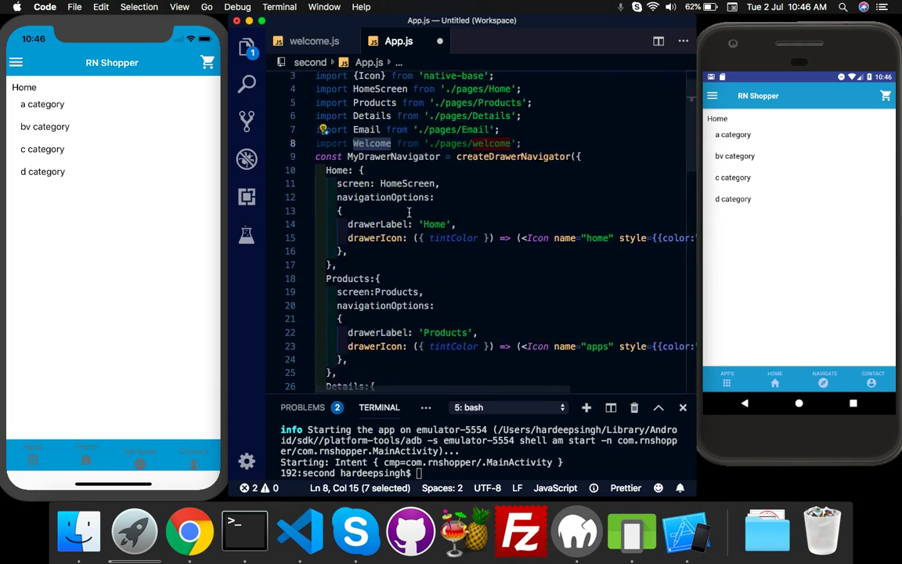
Register Welcome:{screen:Welcome} in the drawer navigator, set initialRouteName to 'Welcome' and save
scroll(down, 3)
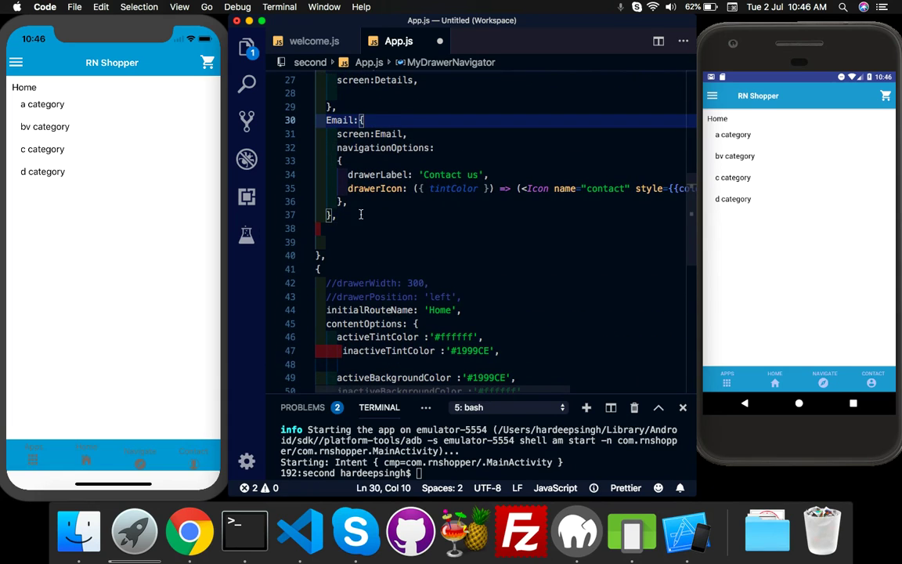
text(Welcome:{)
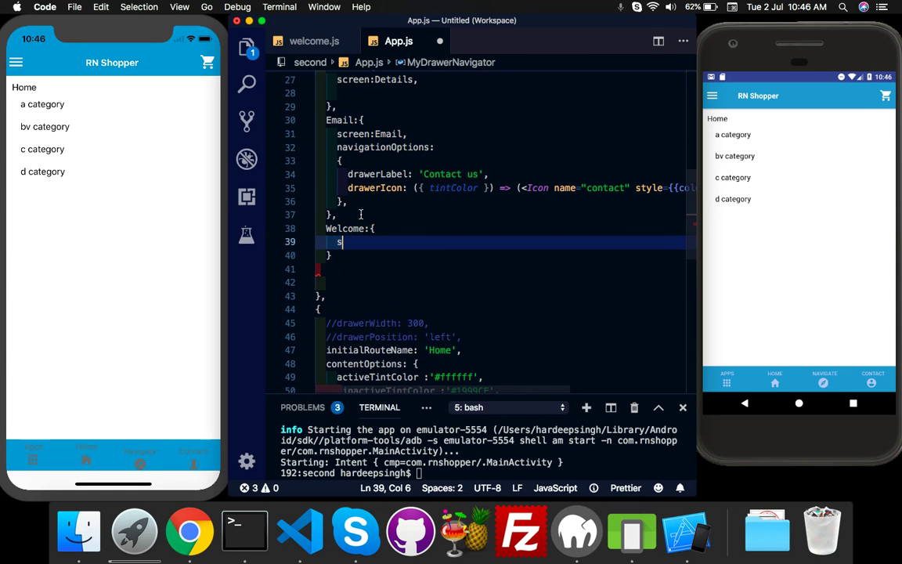
text(creen:Welcome)
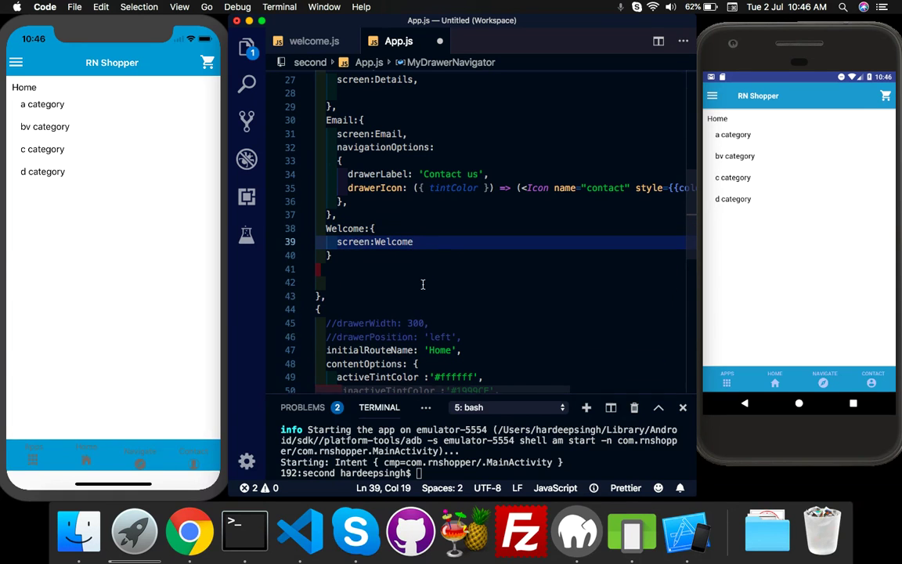
scroll(down, 3)
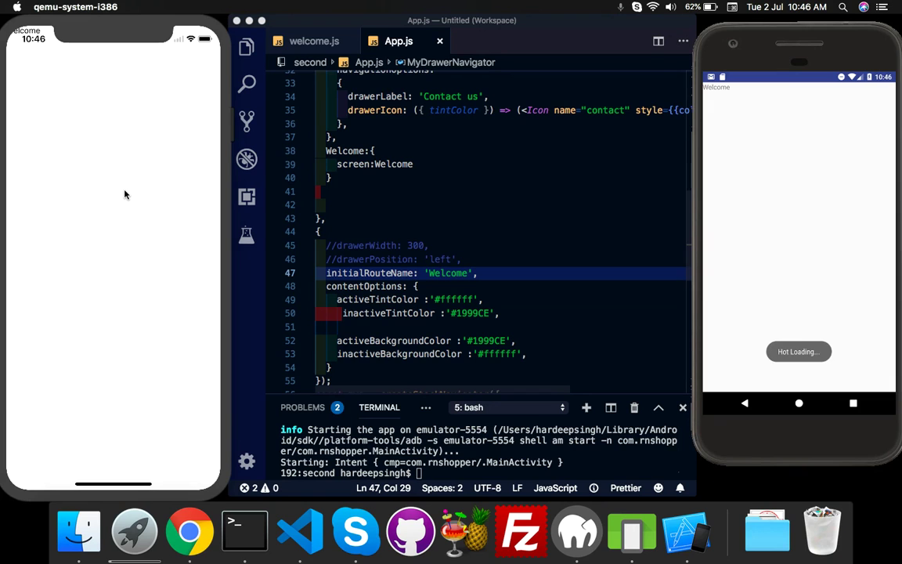
mouse_move(415, 232)
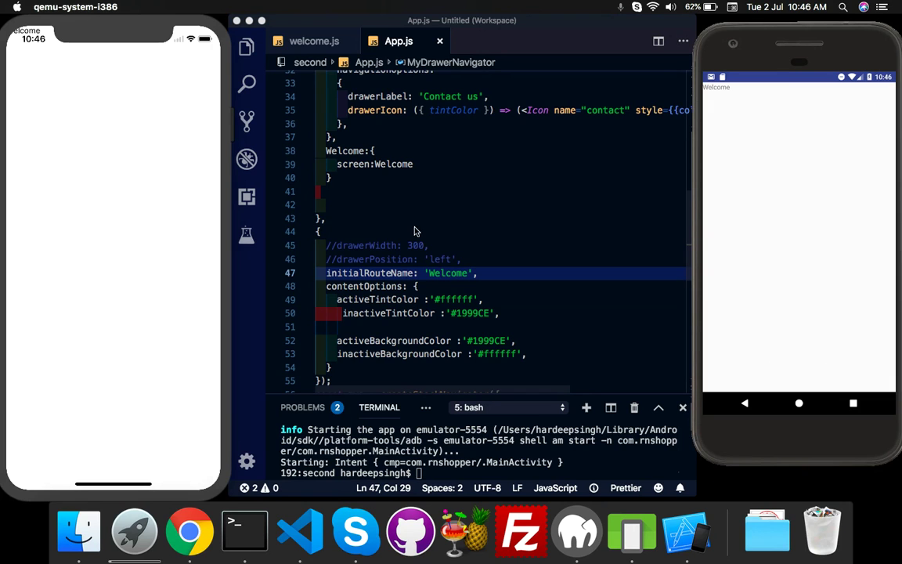
click(404, 231)
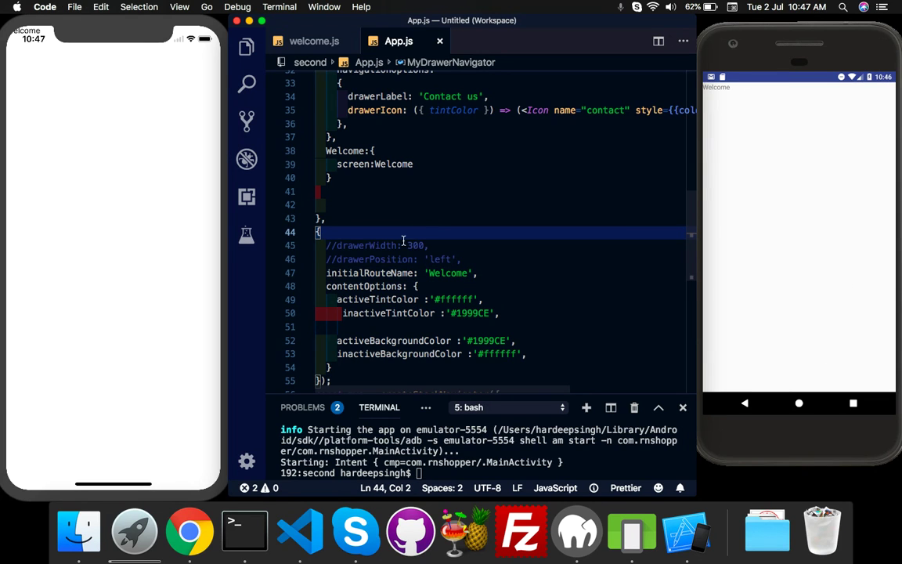
click(313, 41)
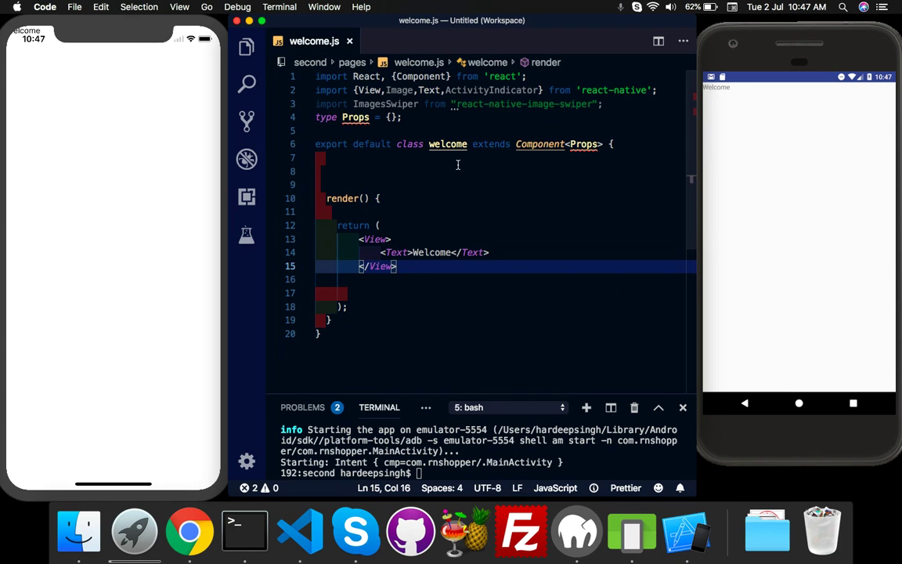
mouse_move(407, 232)
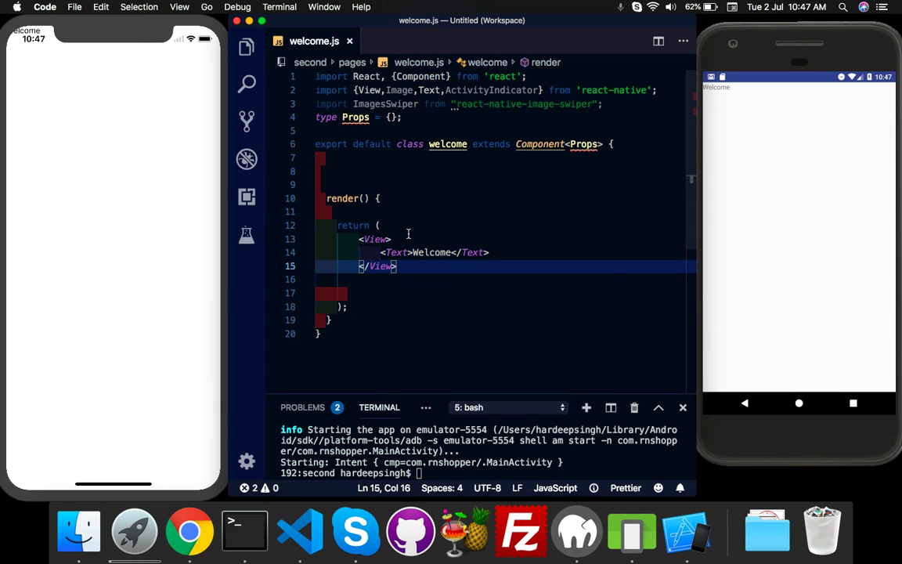
Change the text to Company name and give the View flex:1 with justifyContent and alignItems center
double_click(432, 252)
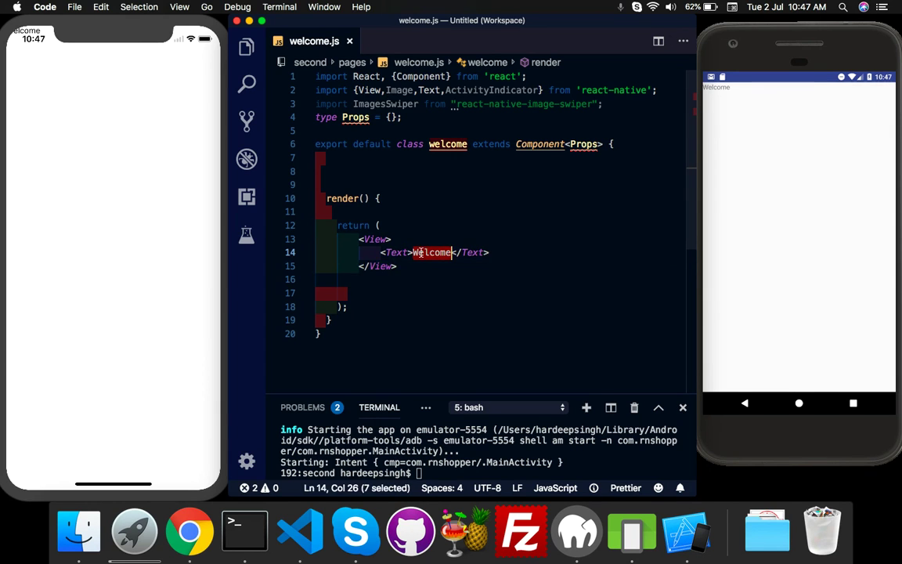
text(Company na)
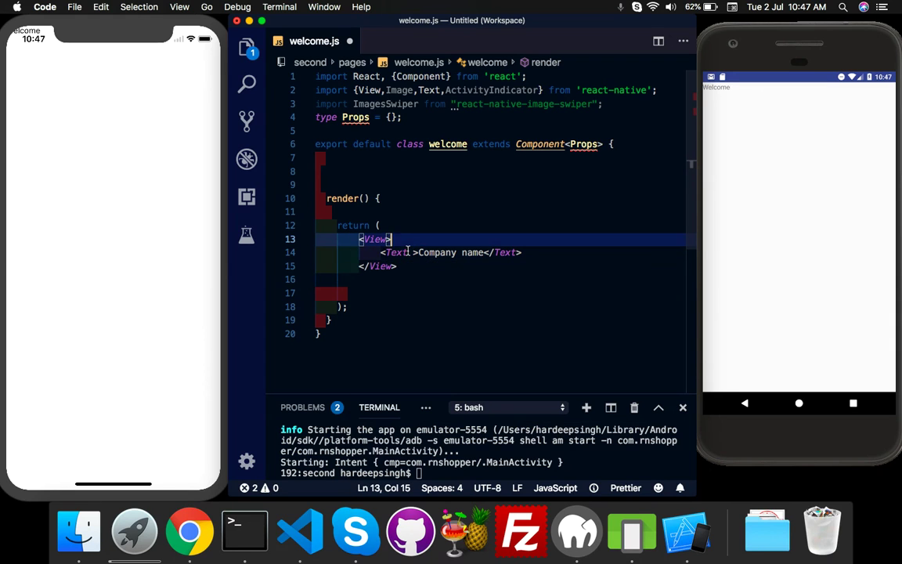
text(style={{flex:1,)
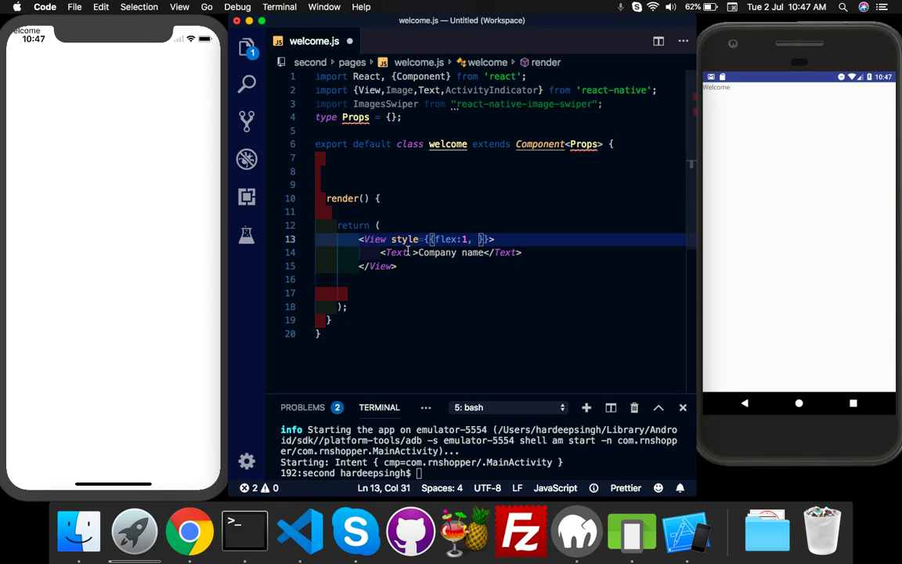
text(justifyContent)
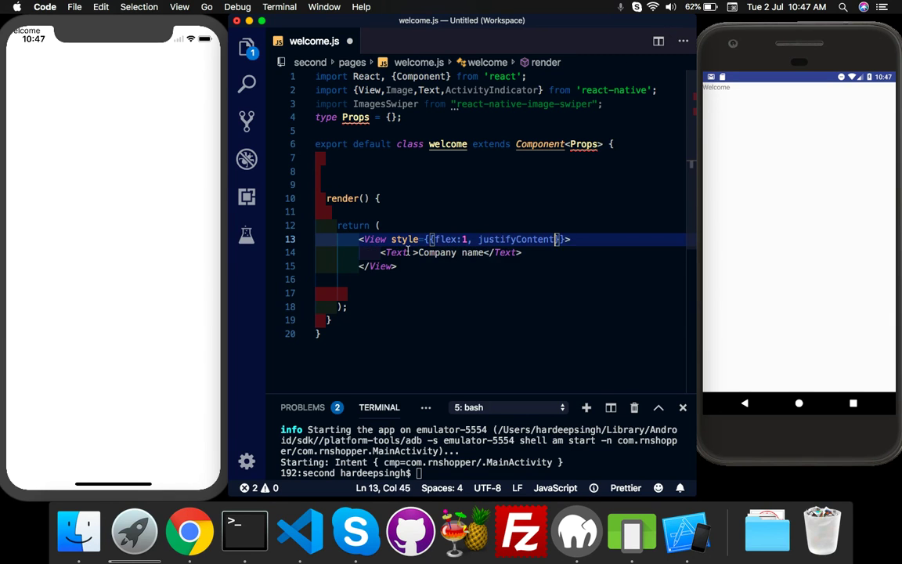
text(:'center')
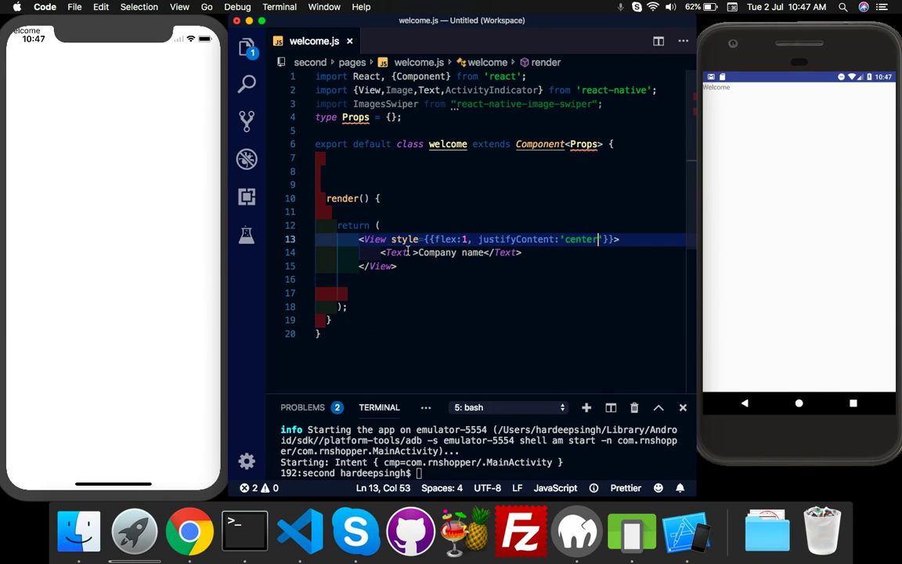
text(,alignItems:'center)
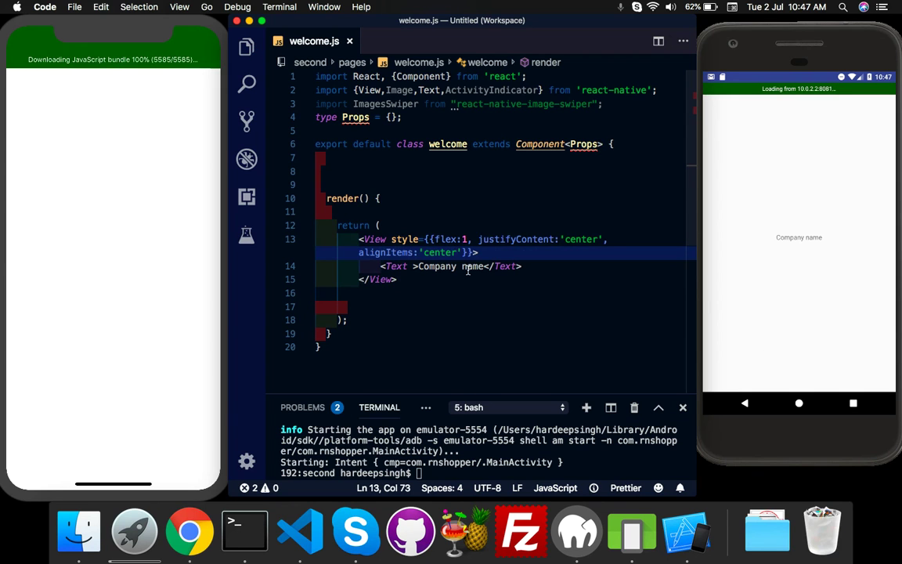
Style the text fontSize 18, bold and blue, then run react-native run-android
text(style={{)
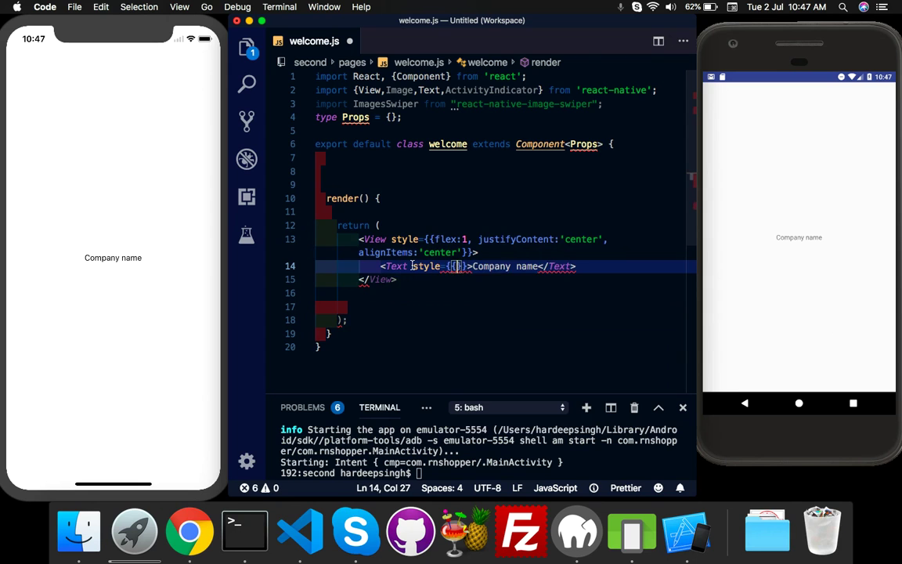
text(fontSize)
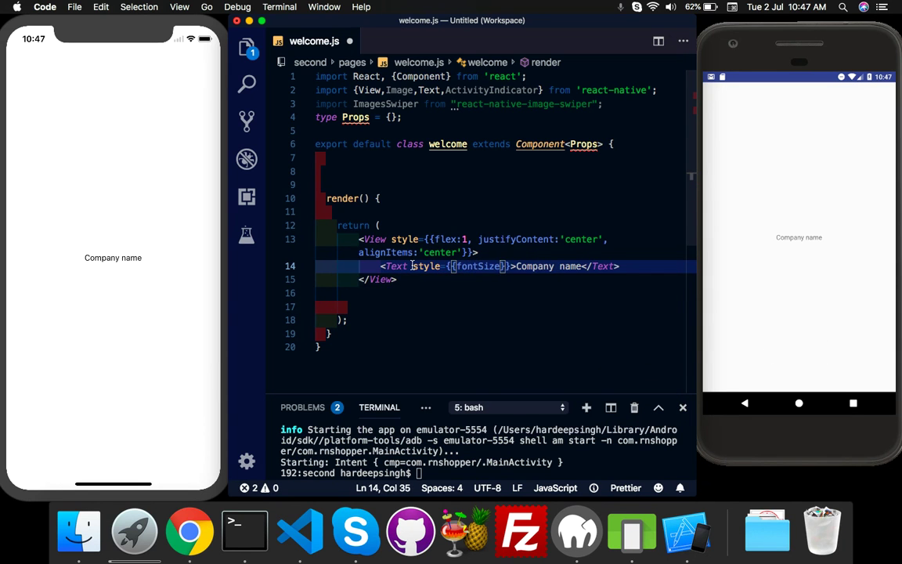
text(:18,fl)
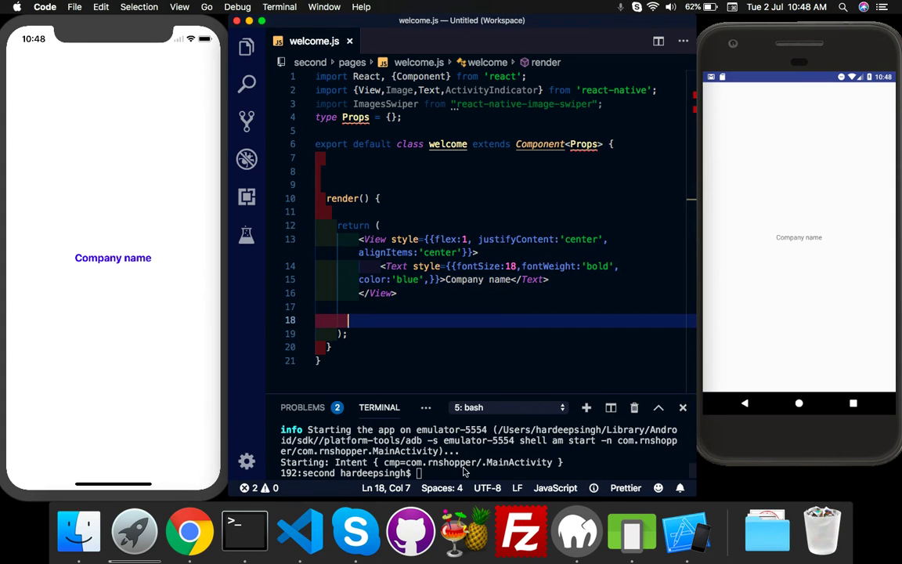
text(react-native run-android)
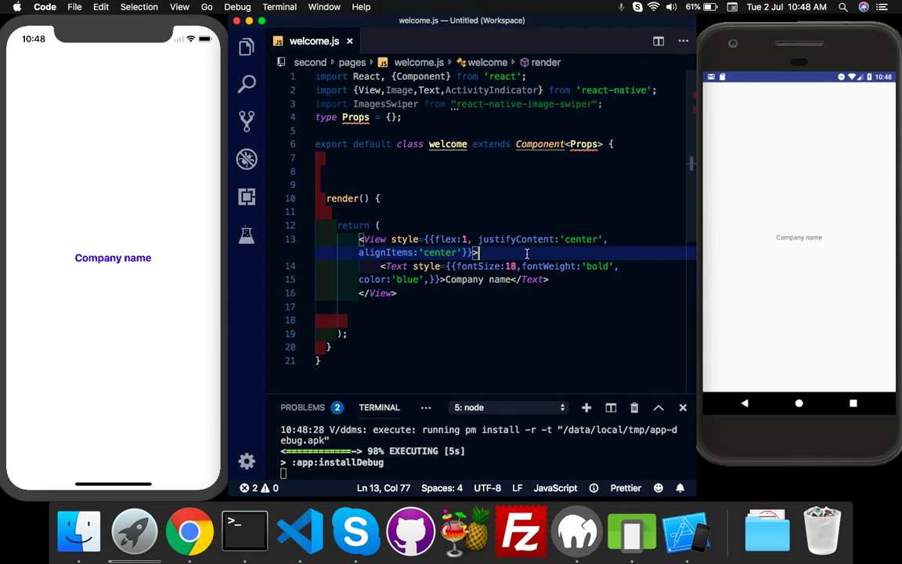
Insert an Image requiring ../assets/logo.png with width 100 and height 100 above the Text
text(<Te)
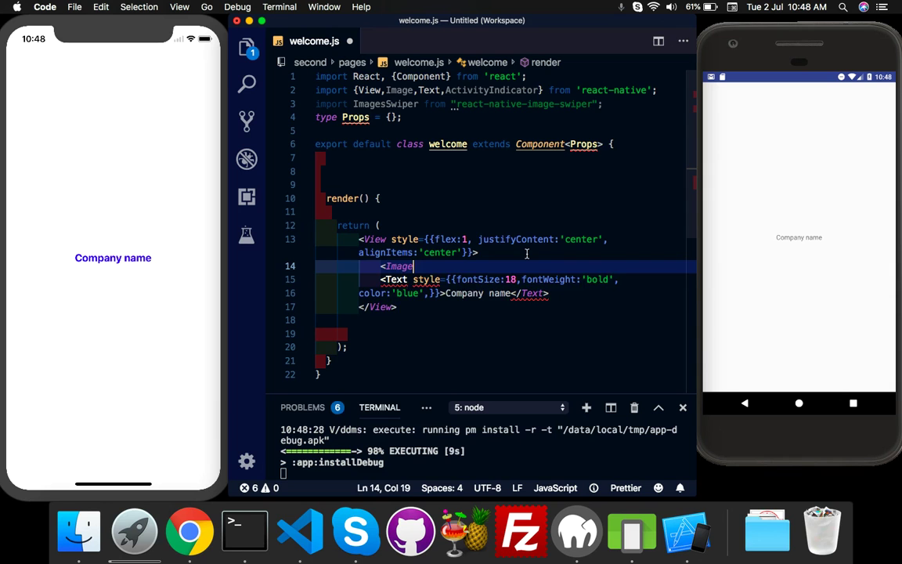
text(spir)
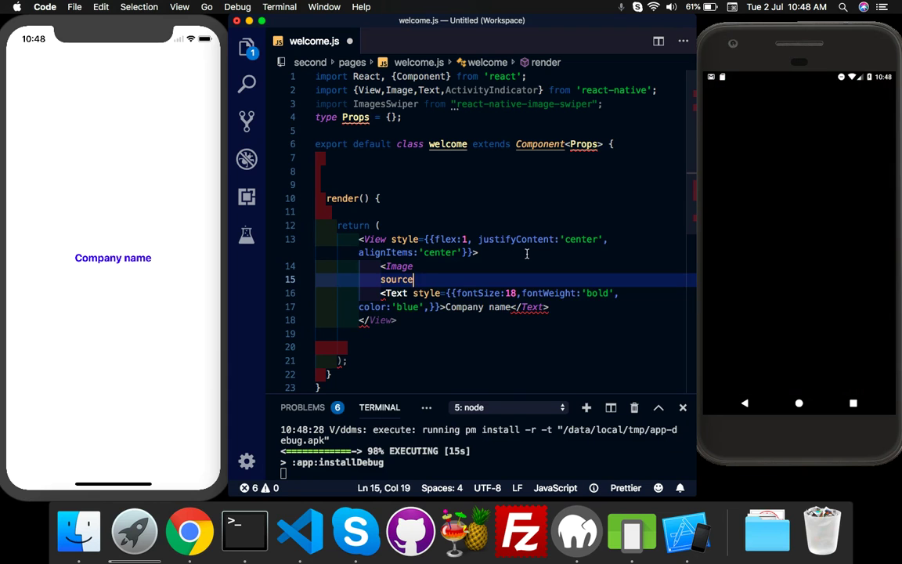
text({})
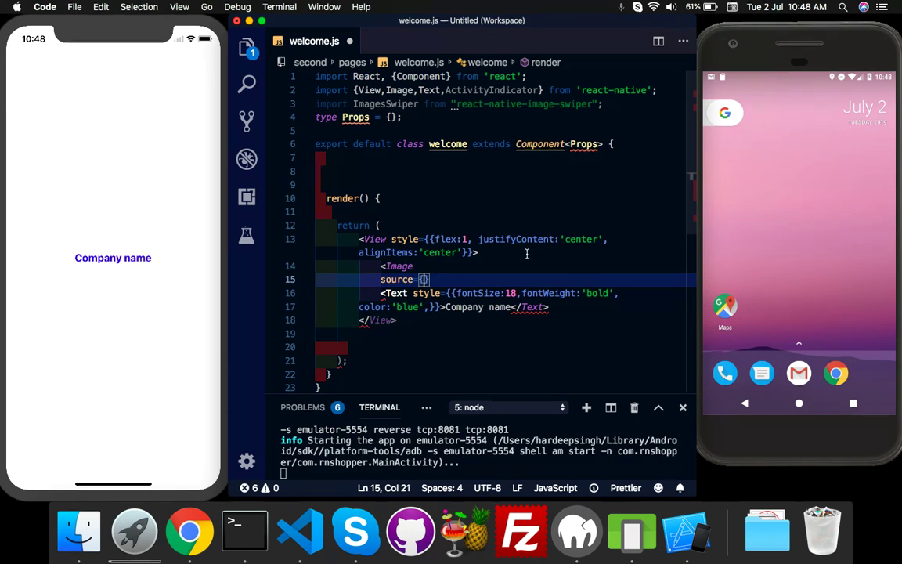
text(require(')
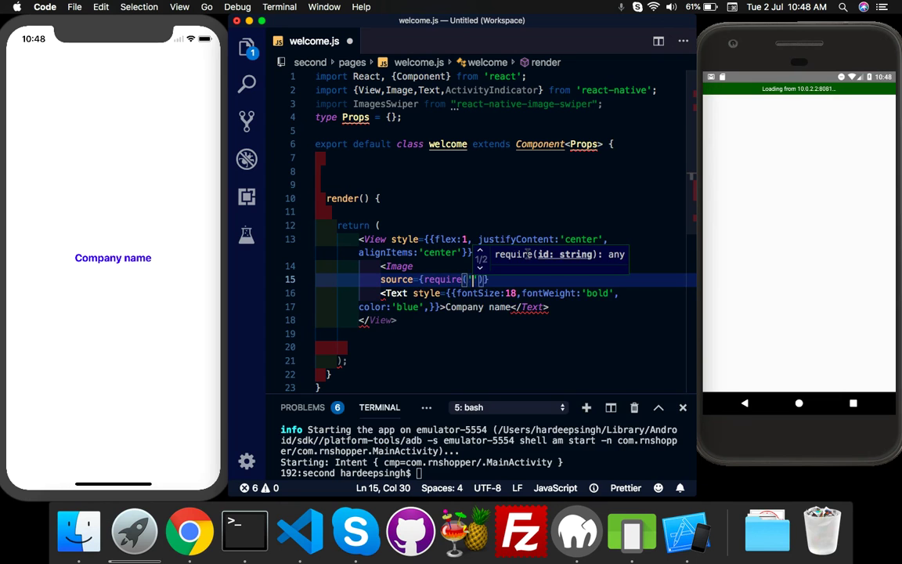
text(,)
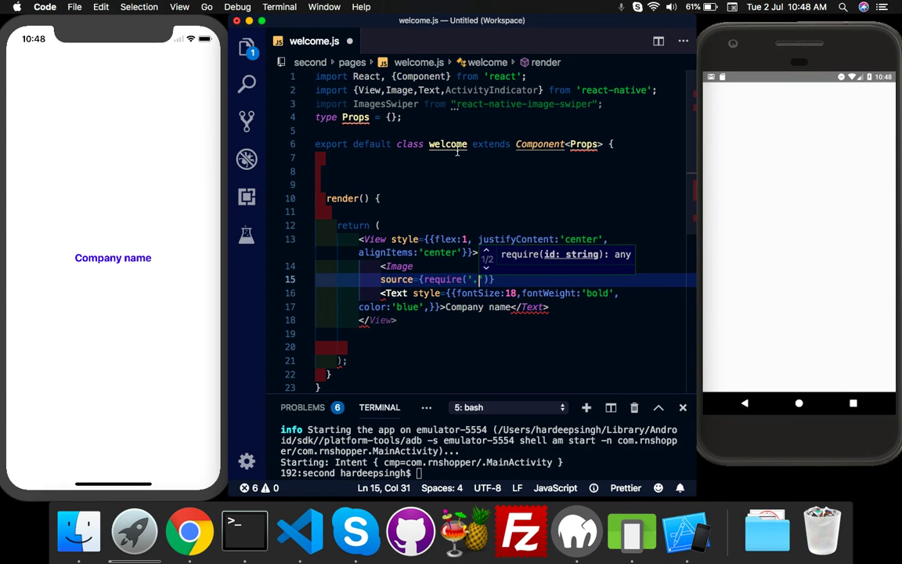
text(assers)
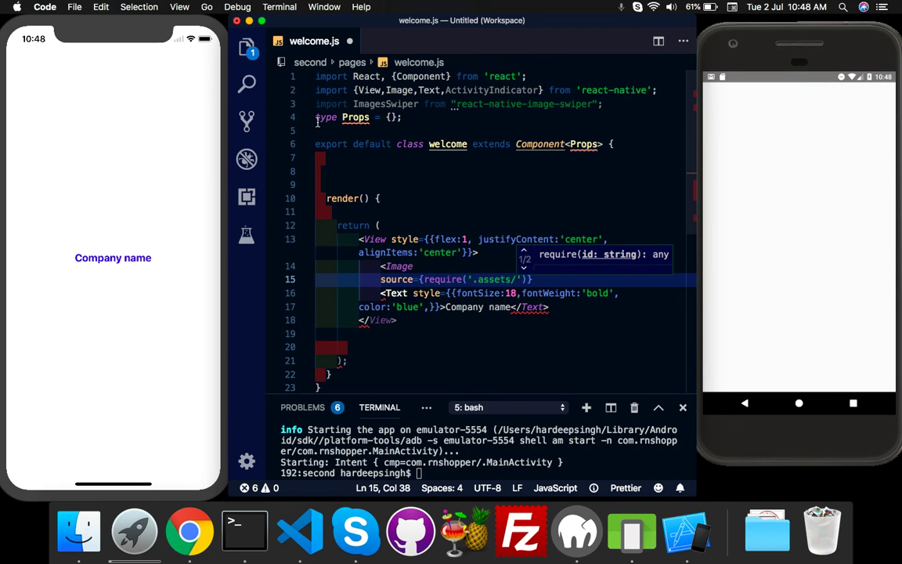
text(logo.png)
text(style)
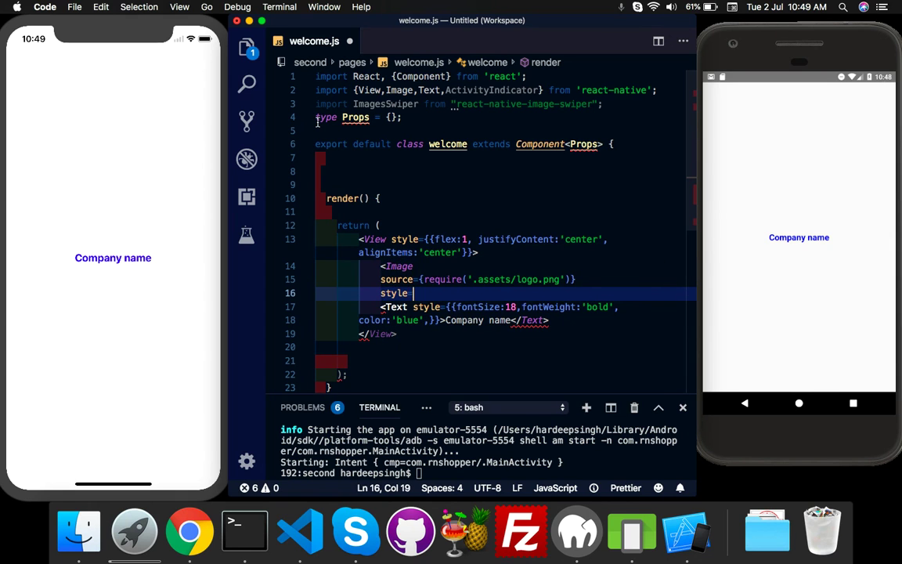
text({{width:100,)
click(503, 279)
text(.)
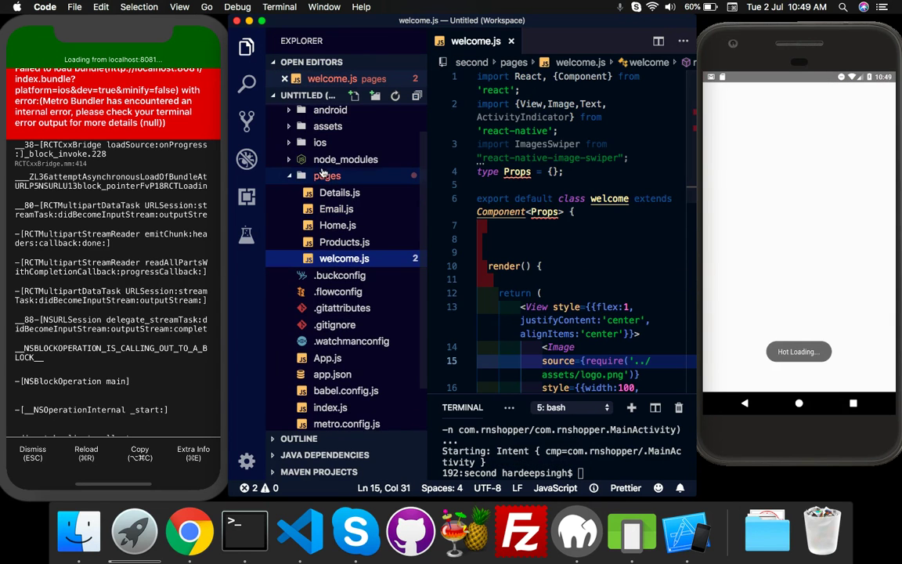
mouse_move(327, 175)
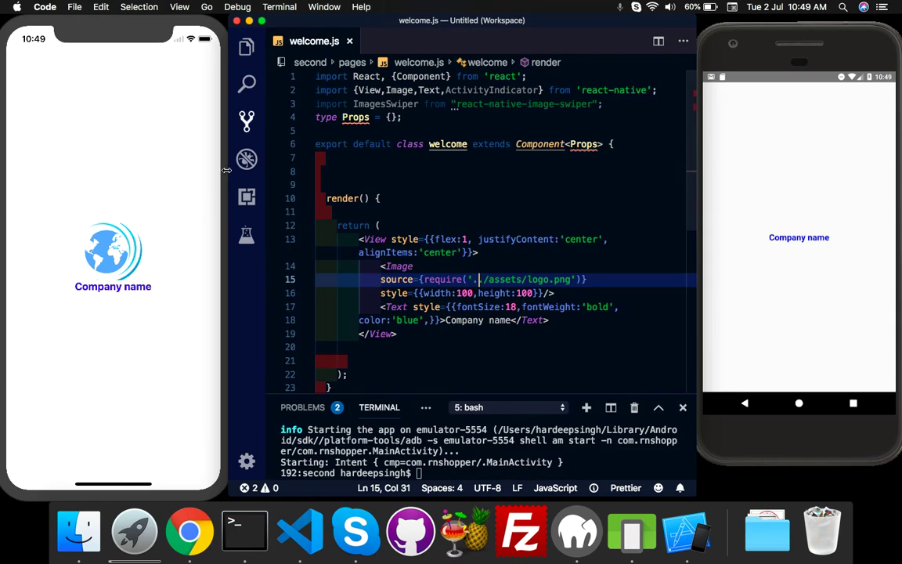
Move the company name Text element onto its own line below the Image
drag(717, 294, 879, 193)
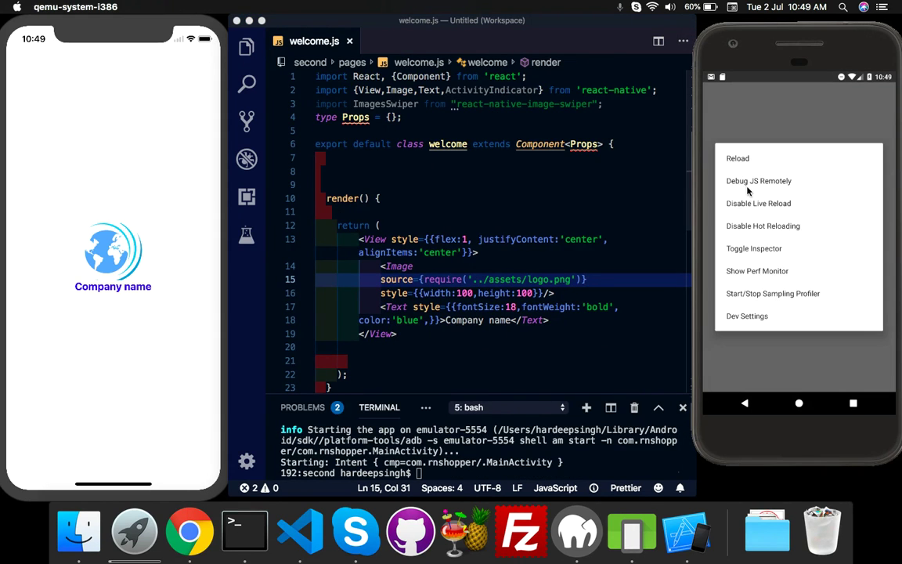
click(736, 159)
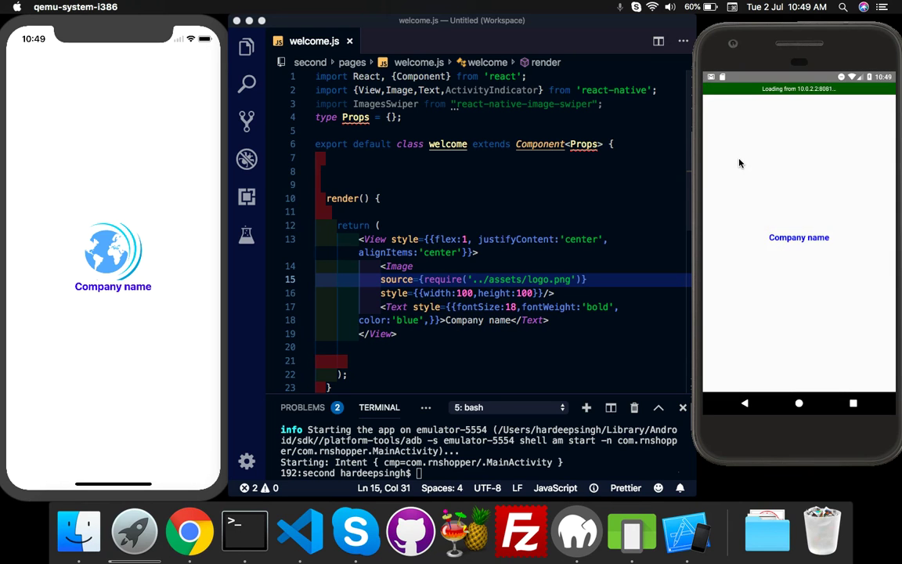
click(495, 293)
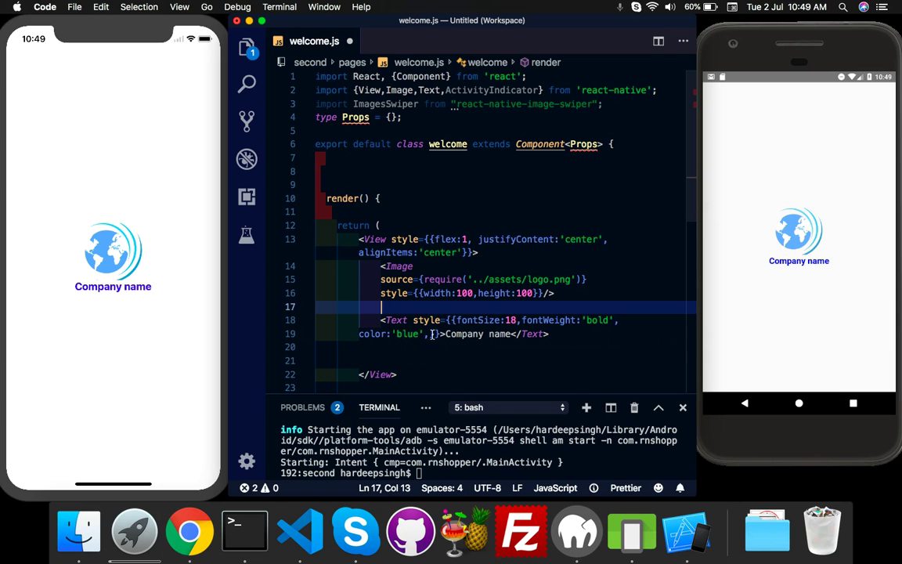
Add marginTop:10 to the company name and a 'Tagline goes here' Text beneath it
text(marginTop:10)
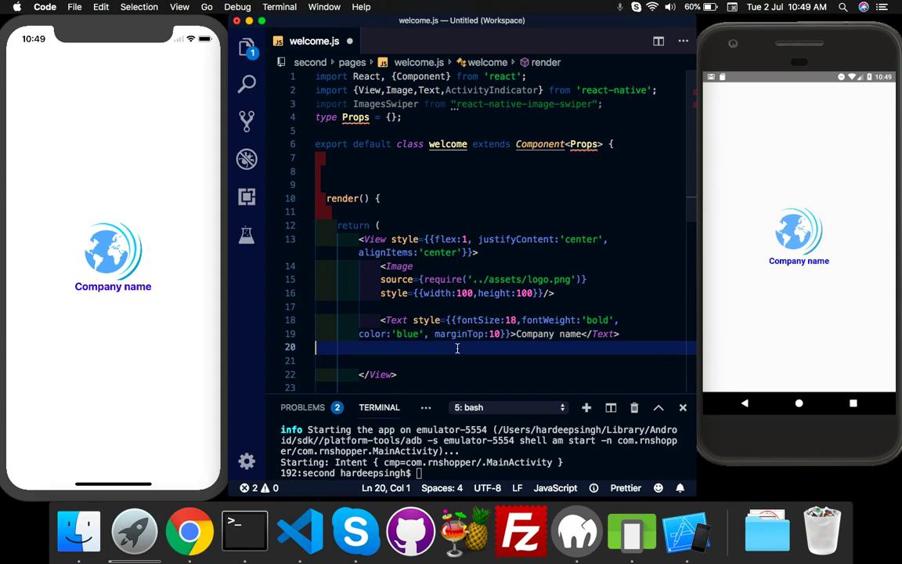
text(tex)
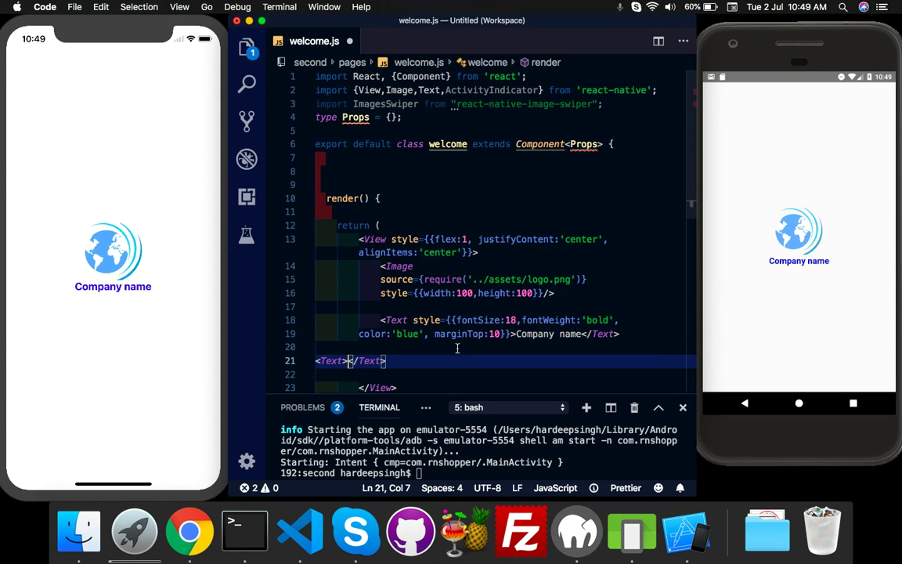
text(Tagline goes here)
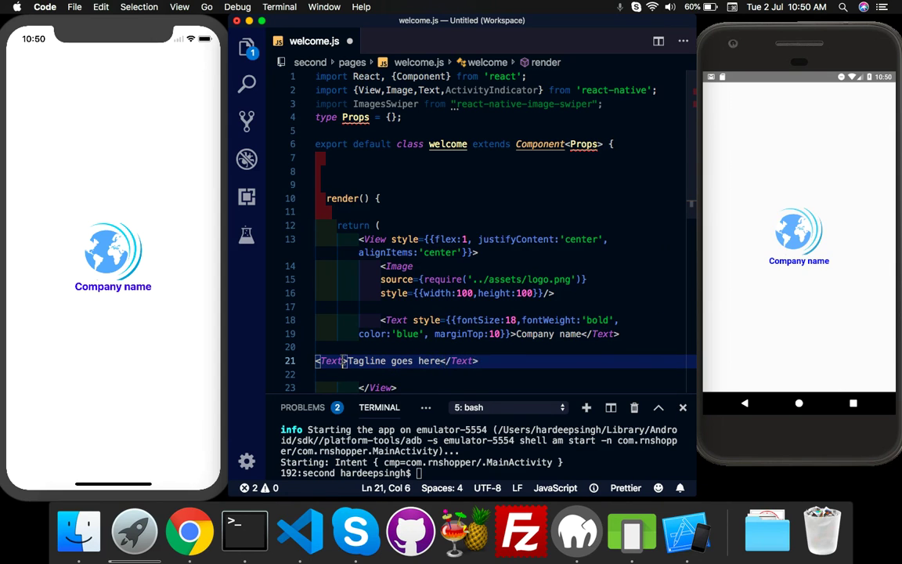
Style the tagline with color 'grey' and begin an ActivityIndicator line
text(style={{}})
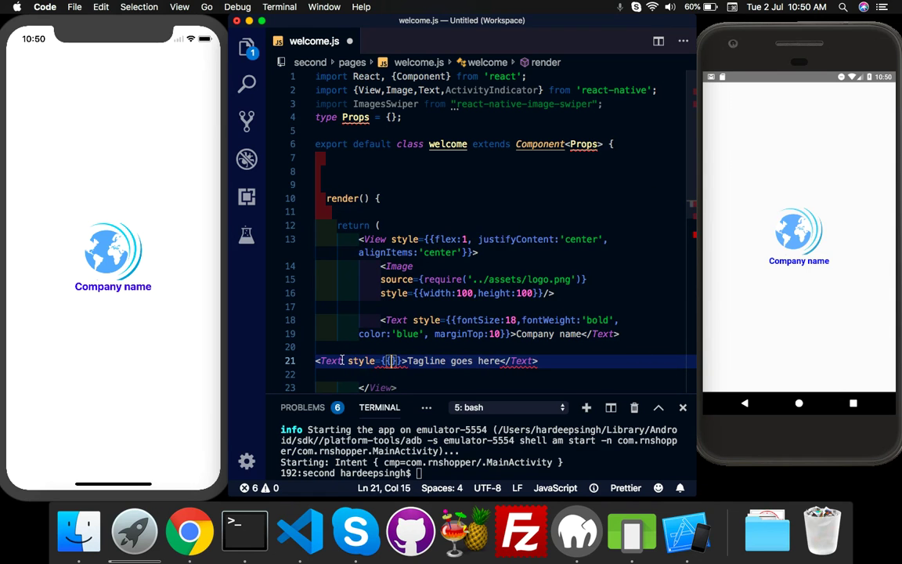
text(color)
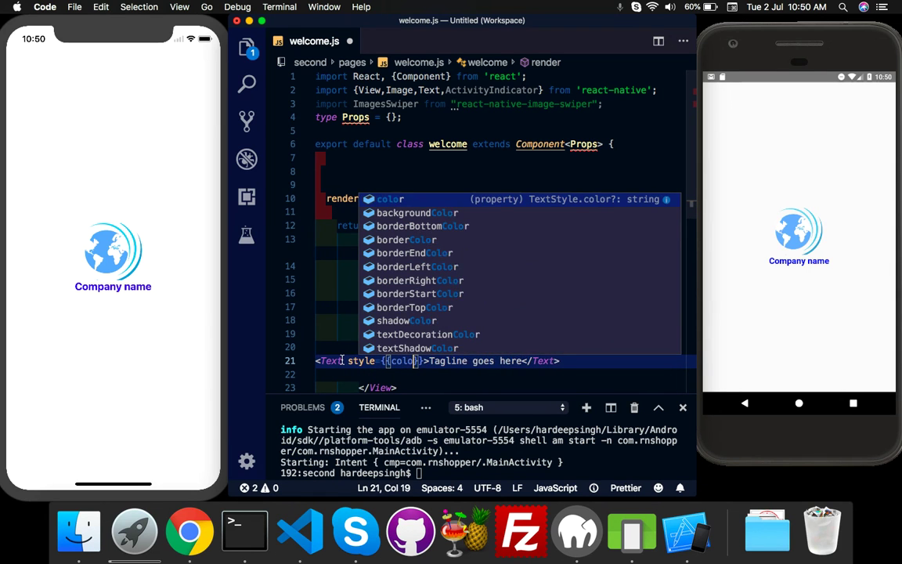
text('grey)
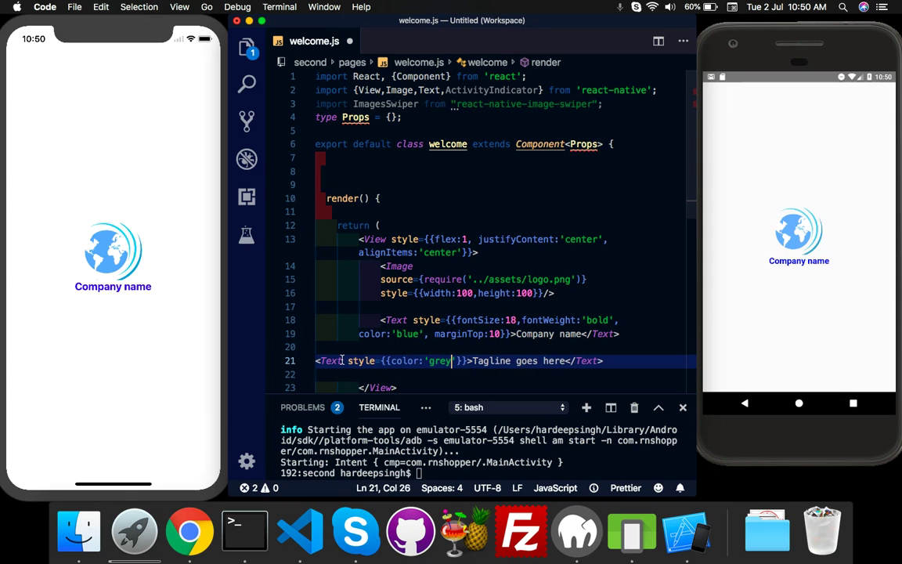
mouse_move(473, 334)
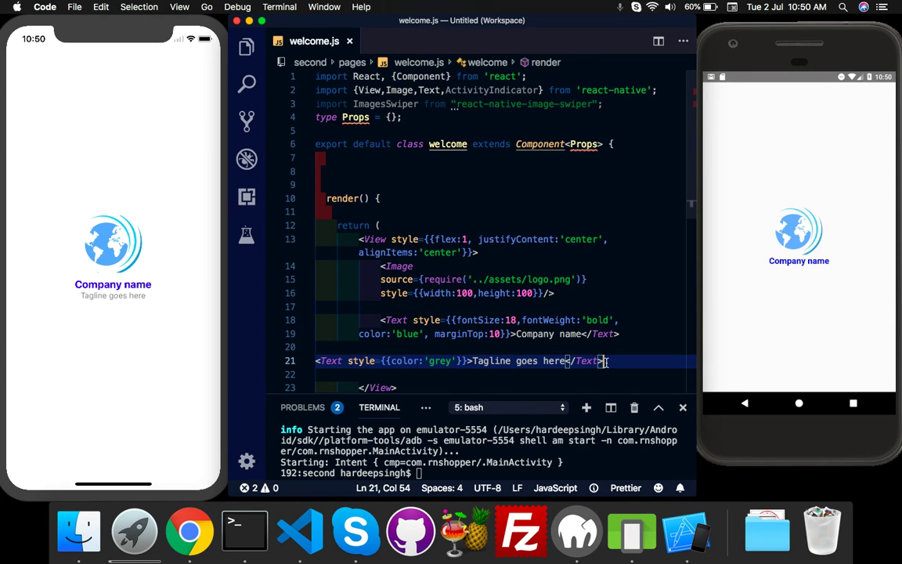
text(Ac)
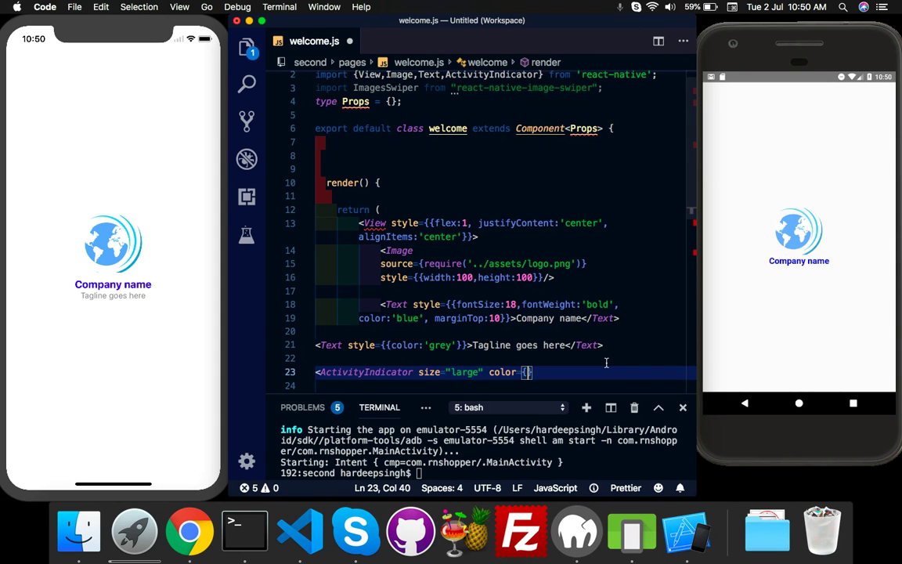
Complete the ActivityIndicator with size large, color blue and a style, under the tagline
text(bl)
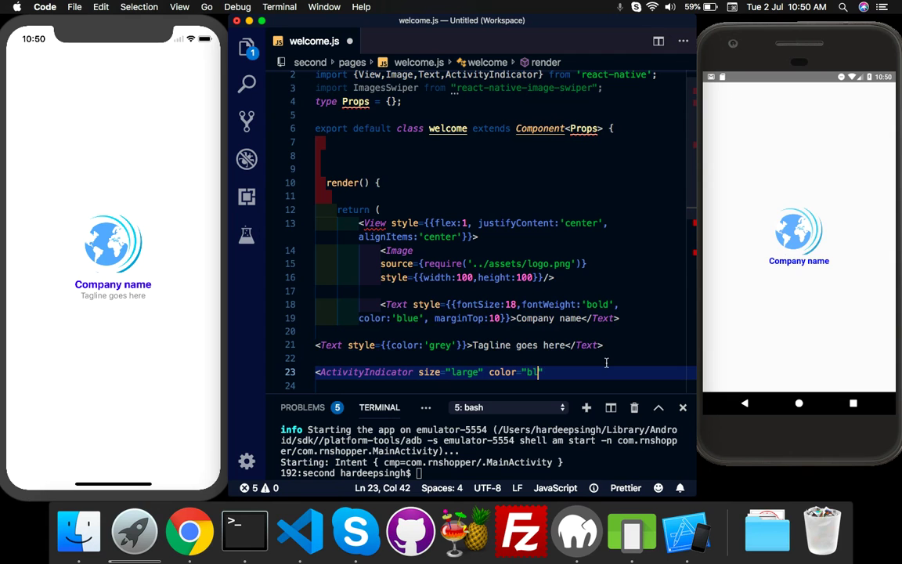
text(sty)
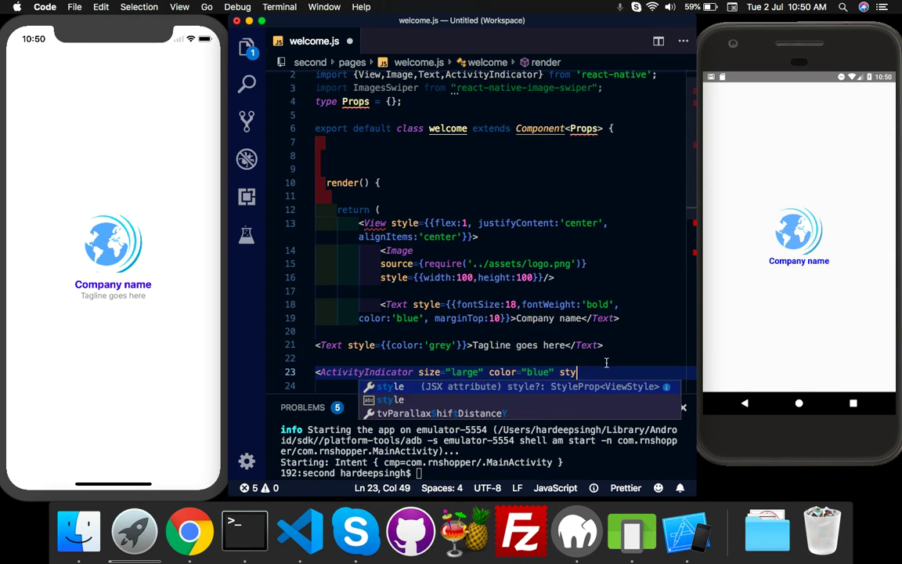
text(style={{ma)
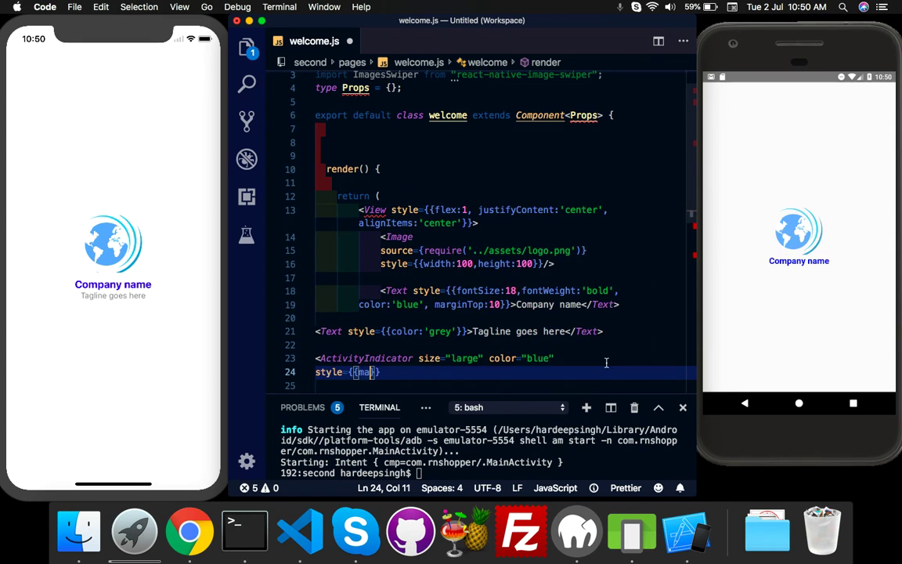
text(r)
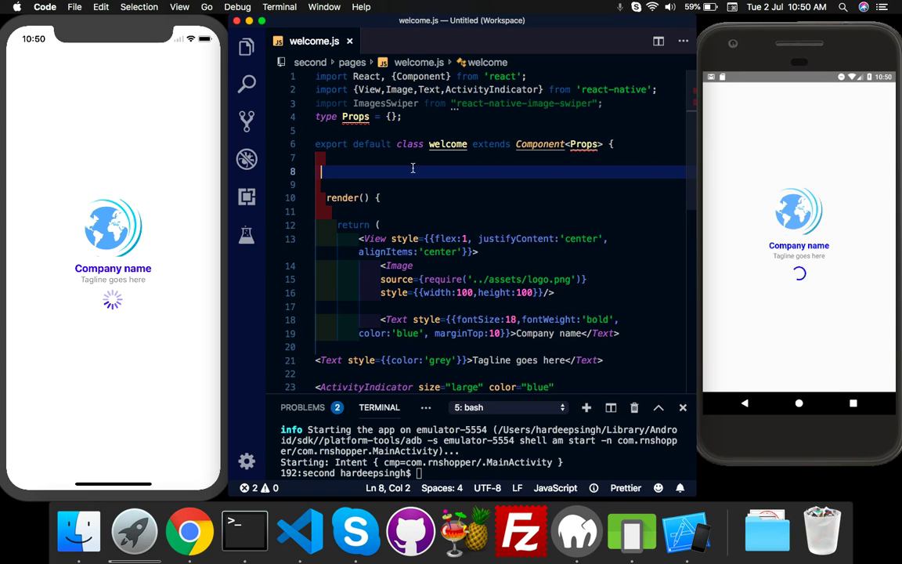
Write componentDidMount with a setTimeout of 2000 ms and place the cursor in its empty body
text(setTimeout(() => {)
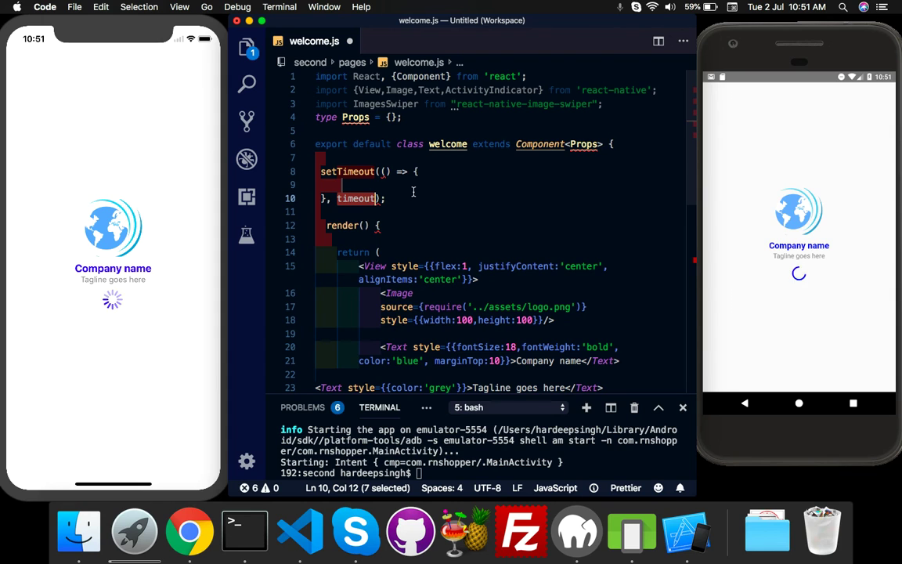
text(2000);)
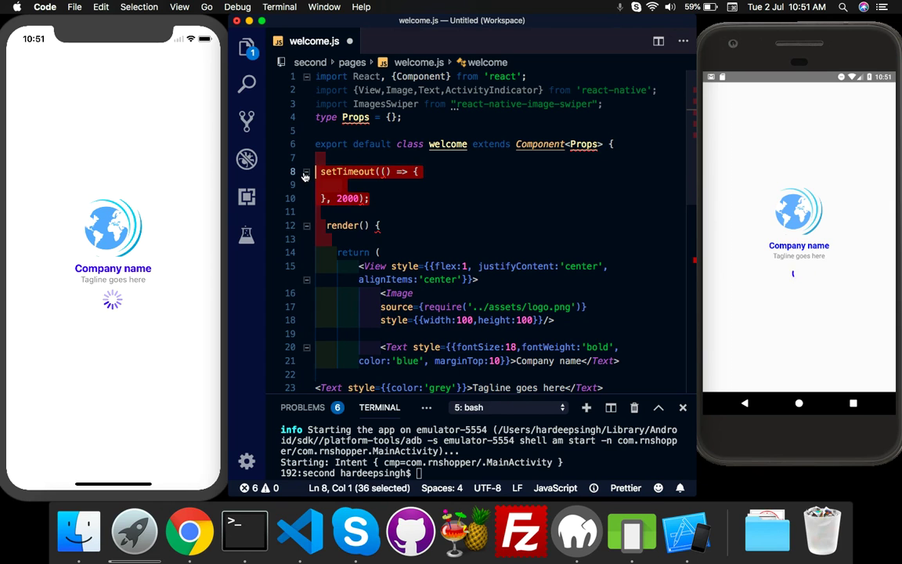
text(componentDidMoun)
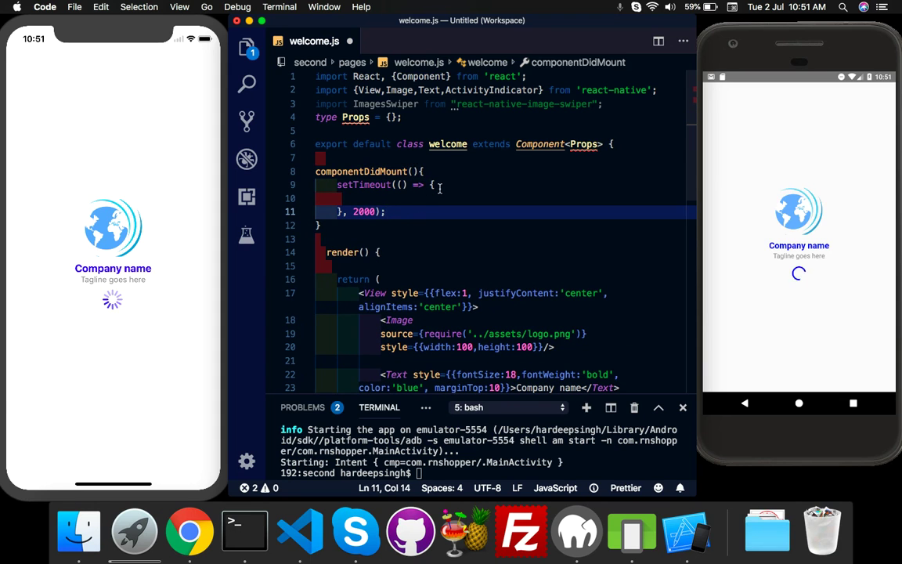
click(427, 198)
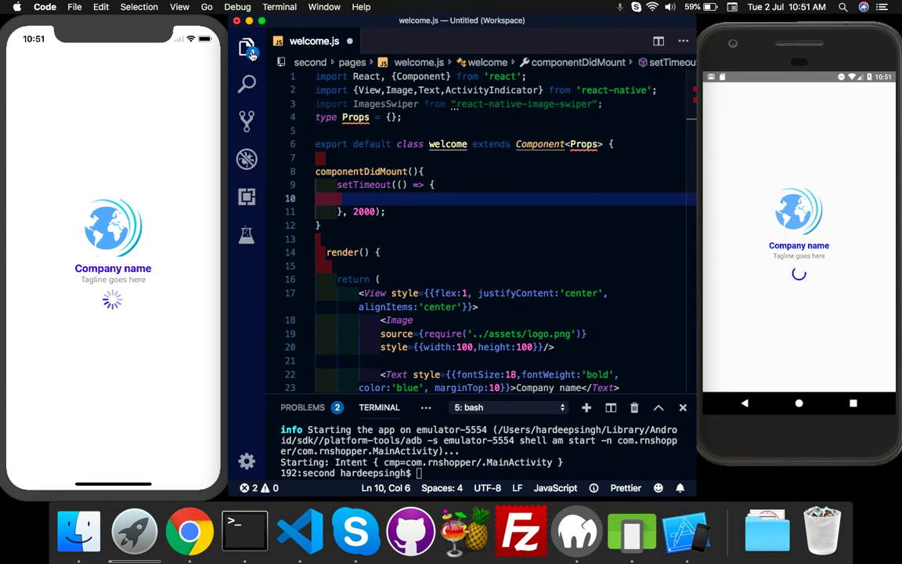
click(247, 47)
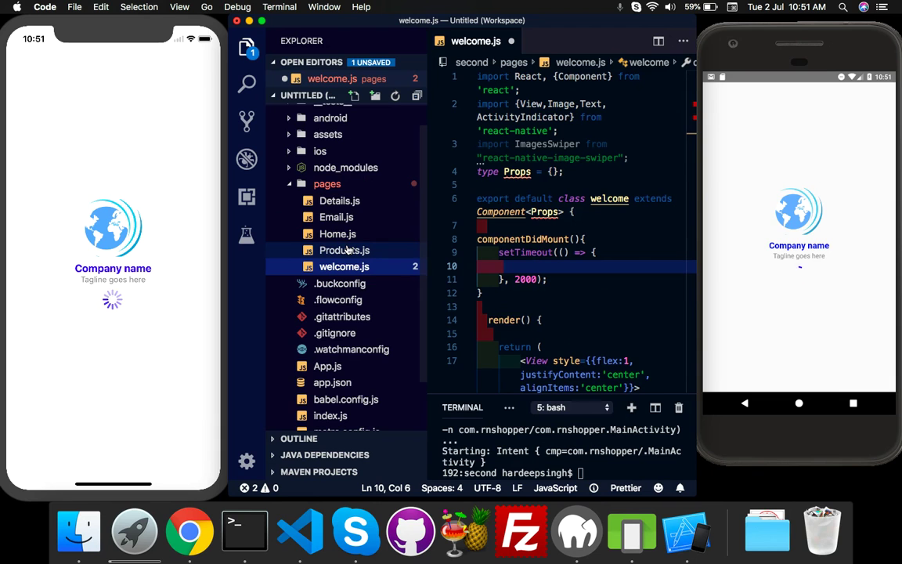
Open Products.js, search 'home' and pick out this.props.navigation.navigate('Home')
click(345, 251)
text(h)
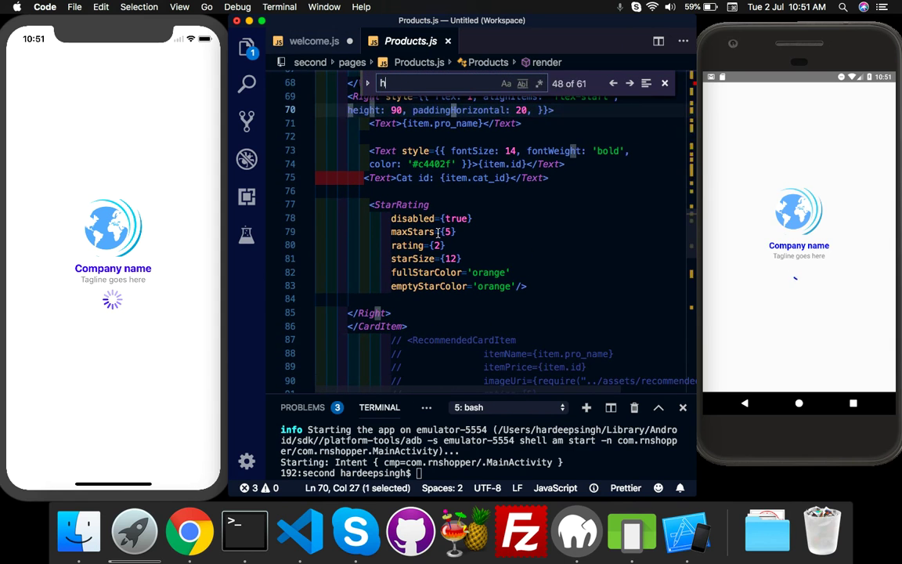
text(ome)
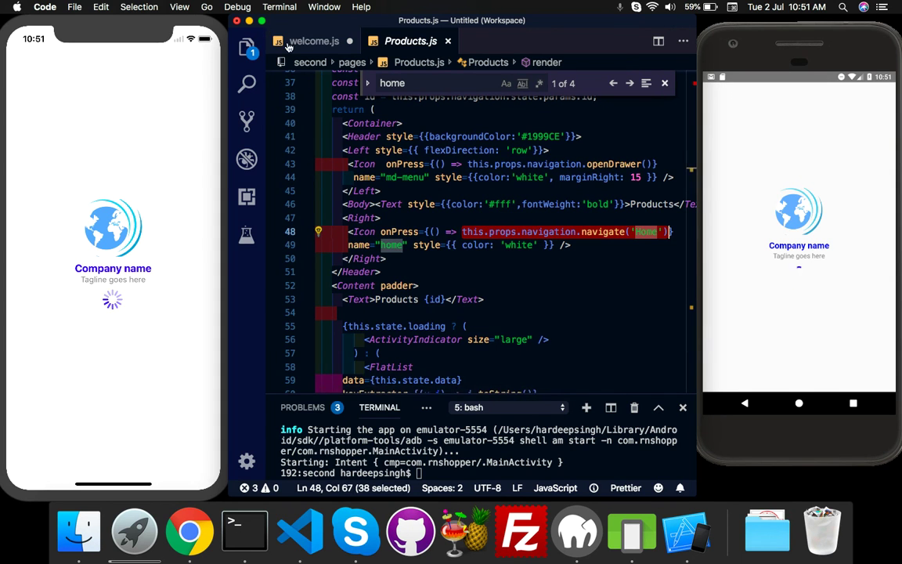
click(313, 40)
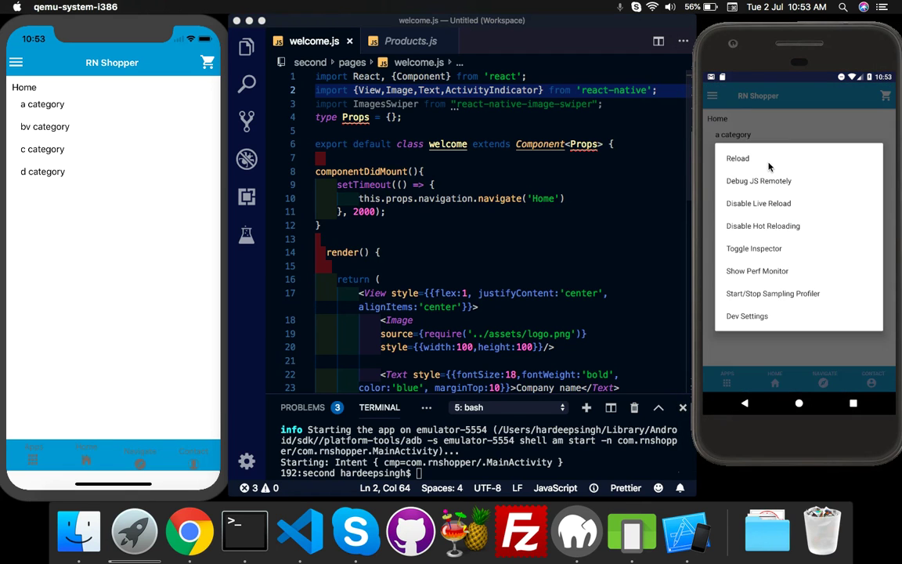
Reload the app on the Android emulator so it navigates to the RN Shopper home
click(736, 157)
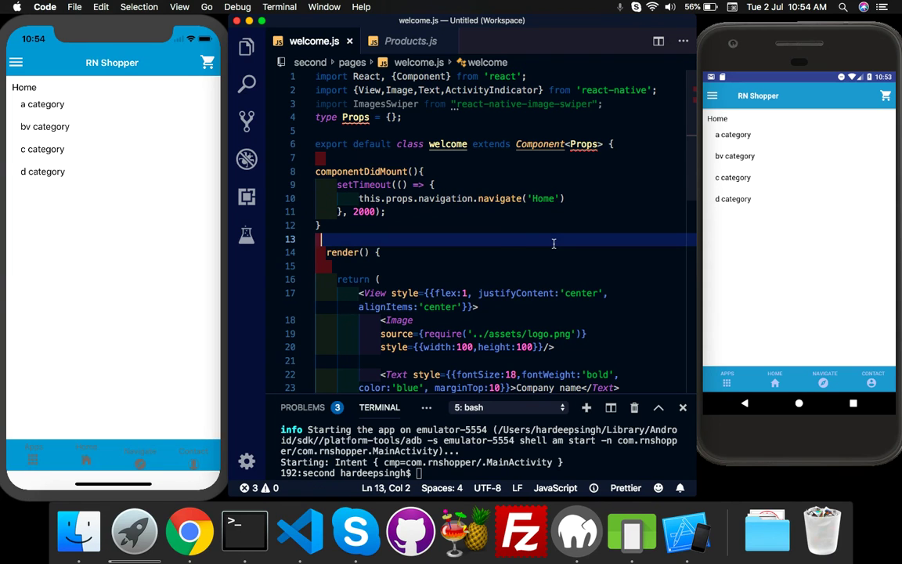
mouse_move(504, 241)
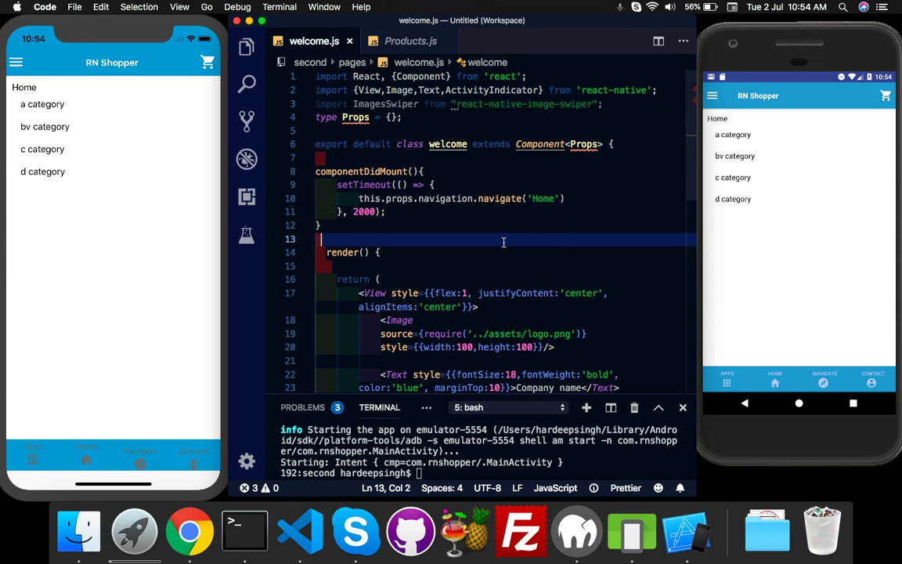